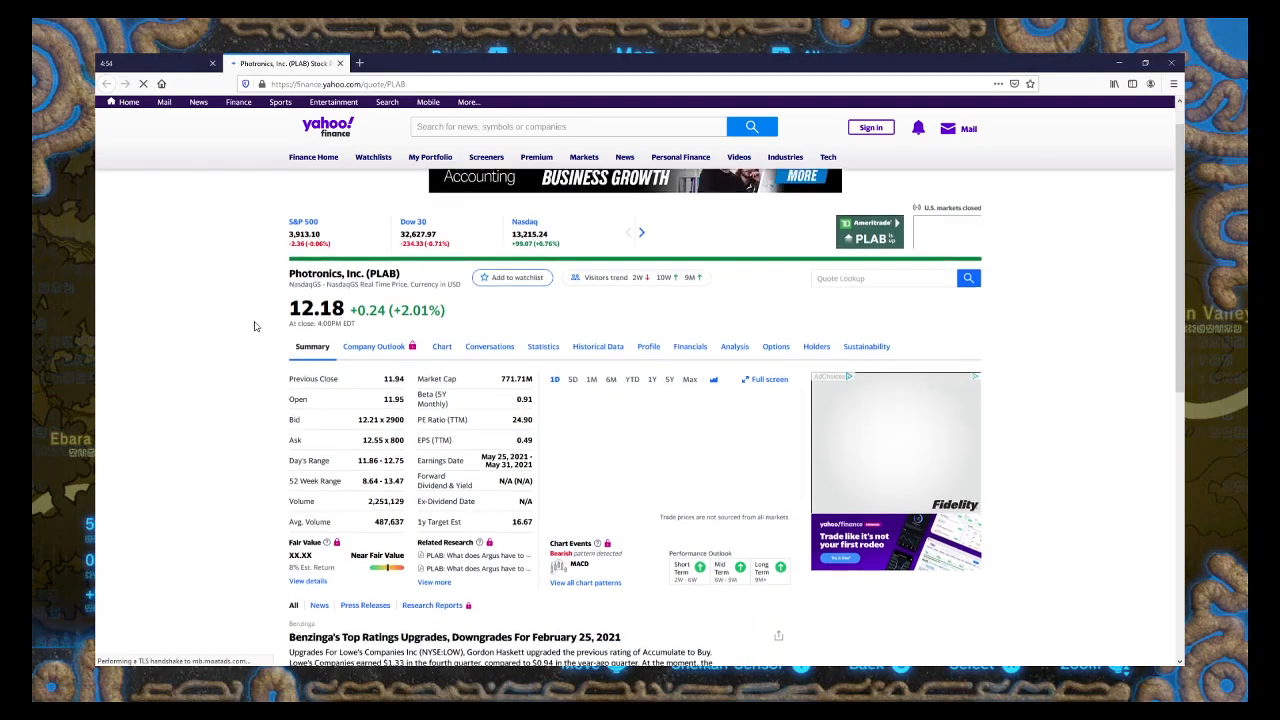
# - Browse PLAB's Conversations board with its 167 reactions and recent investor comments
pyautogui.scroll(-3)
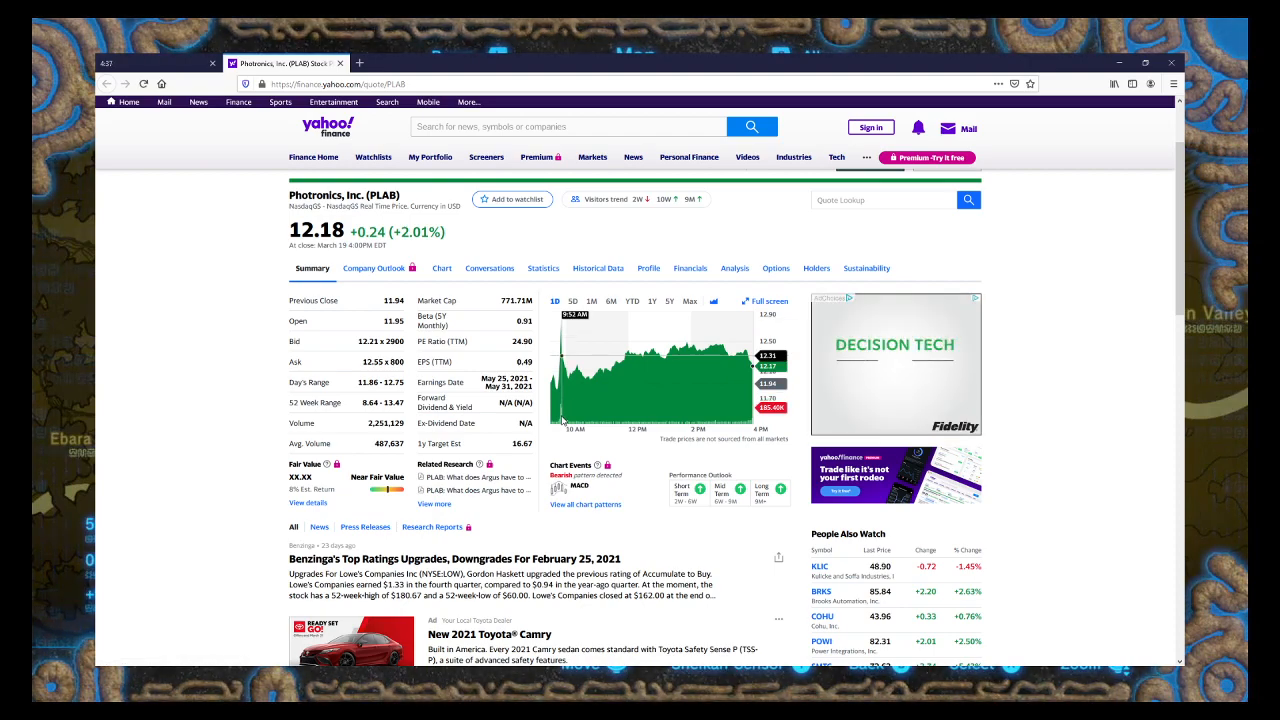
pyautogui.scroll(-3)
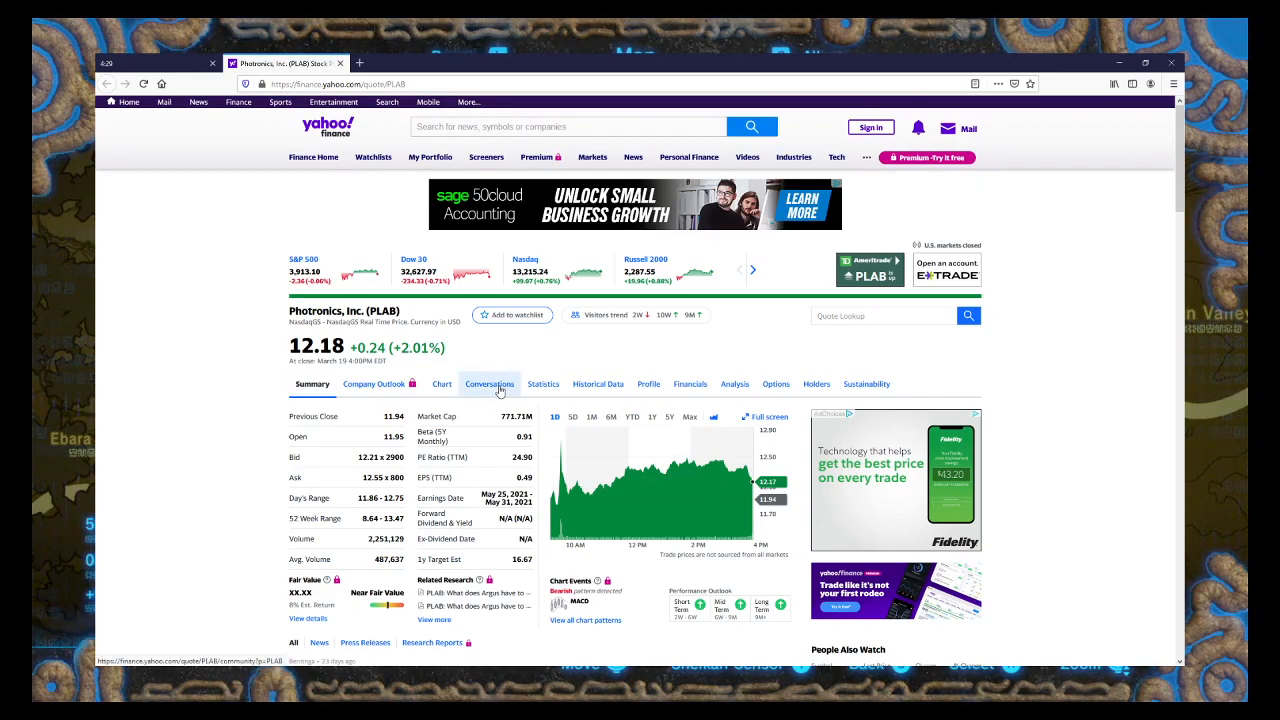
pyautogui.click(488, 384)
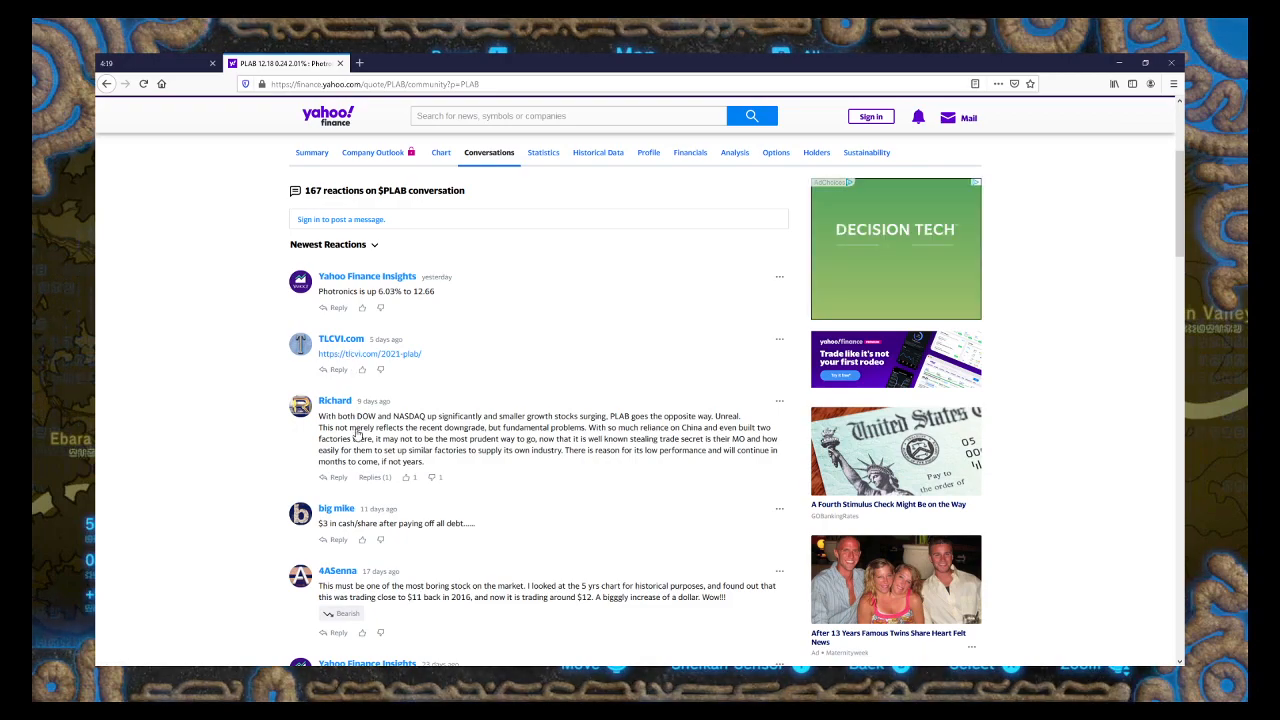
pyautogui.scroll(-3)
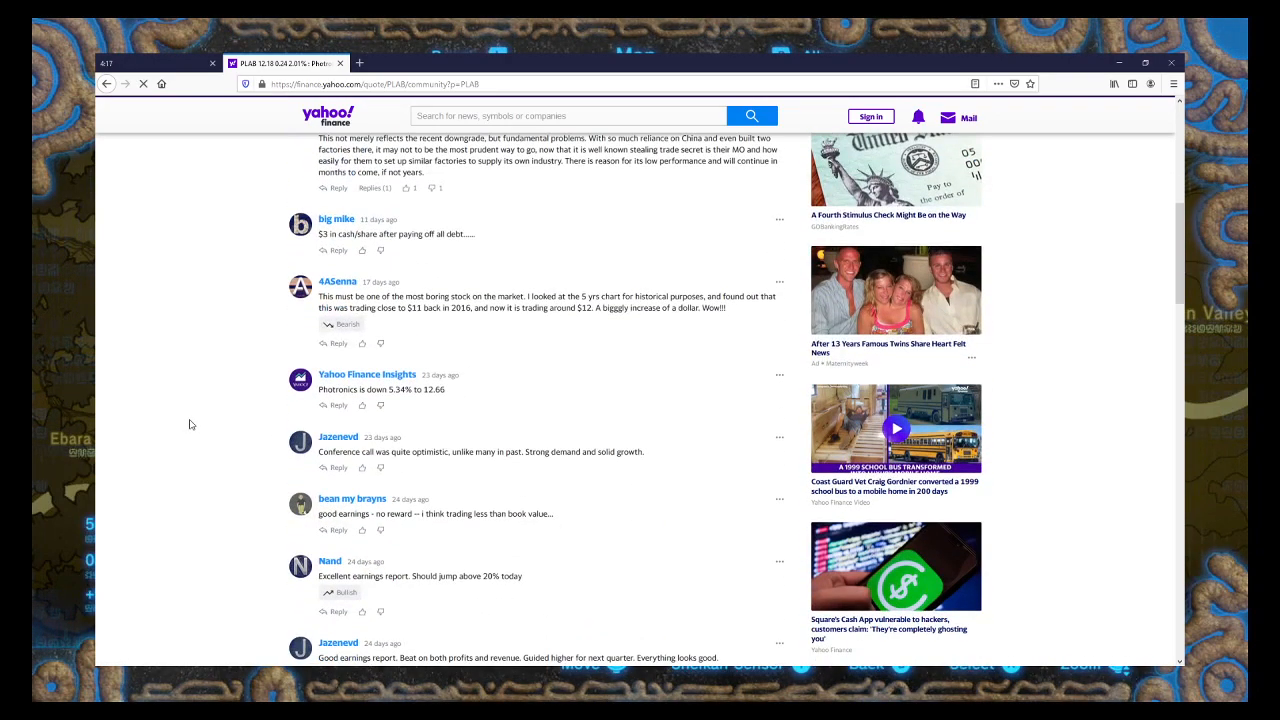
pyautogui.scroll(3)
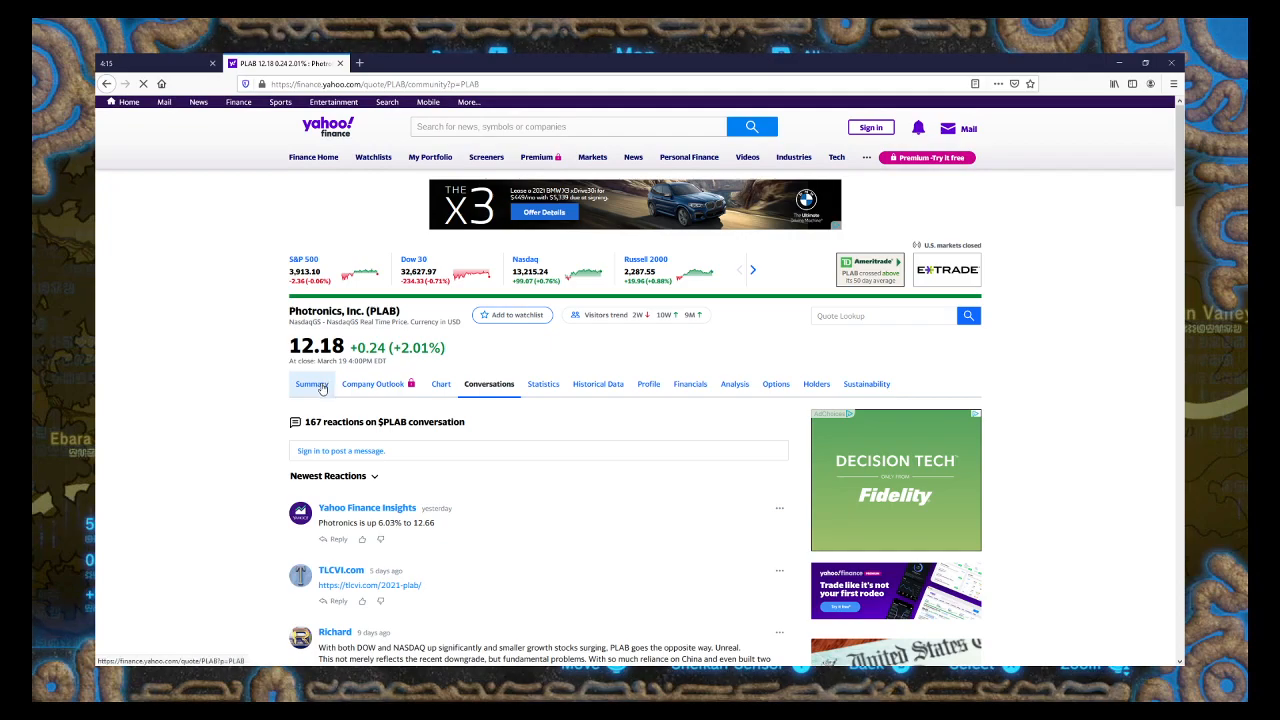
# - Back on PLAB's Summary, cycle the chart through 5D, 1M, 6M, 1Y, ending on 5Y
pyautogui.click(312, 384)
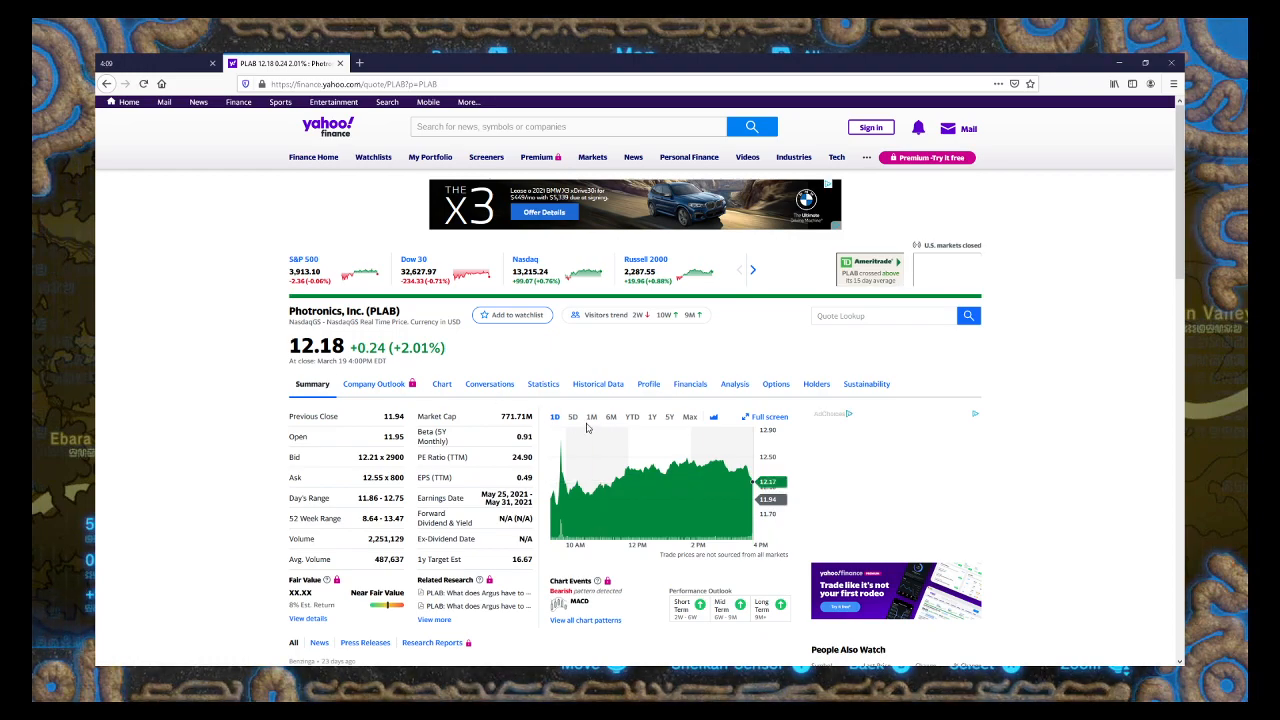
pyautogui.click(570, 417)
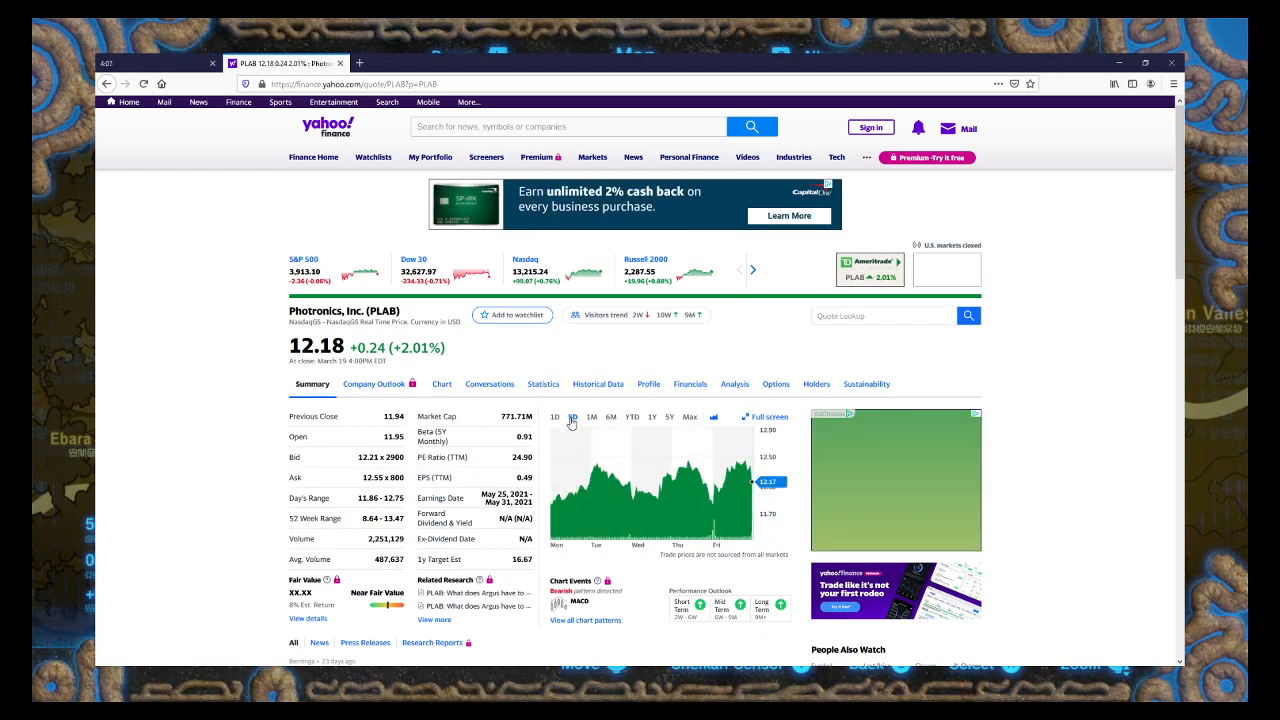
pyautogui.moveTo(733, 478)
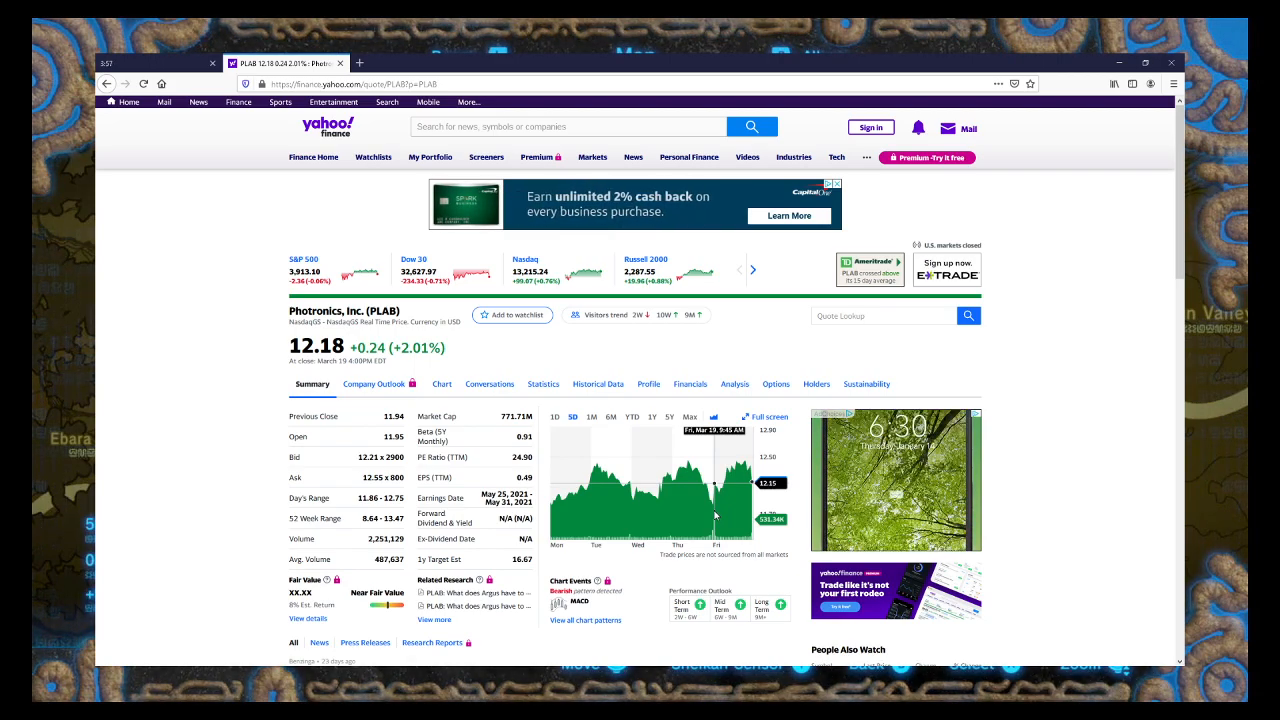
pyautogui.click(591, 416)
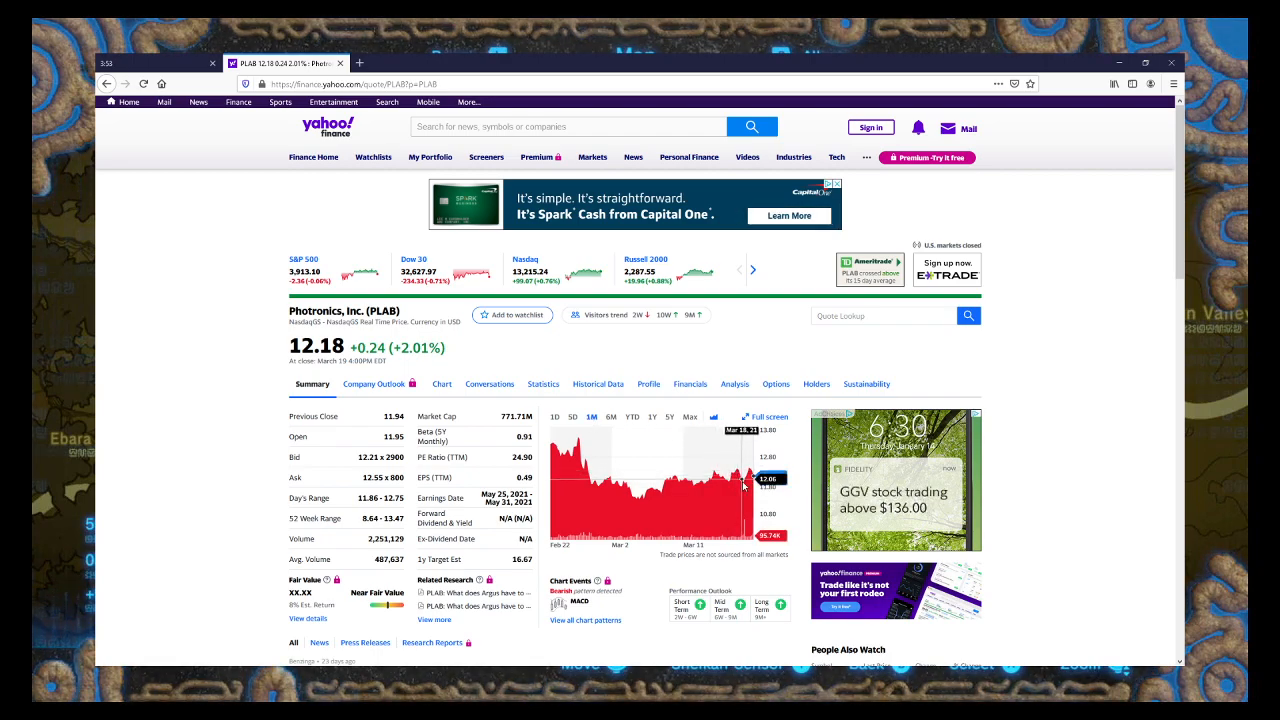
pyautogui.moveTo(745, 520)
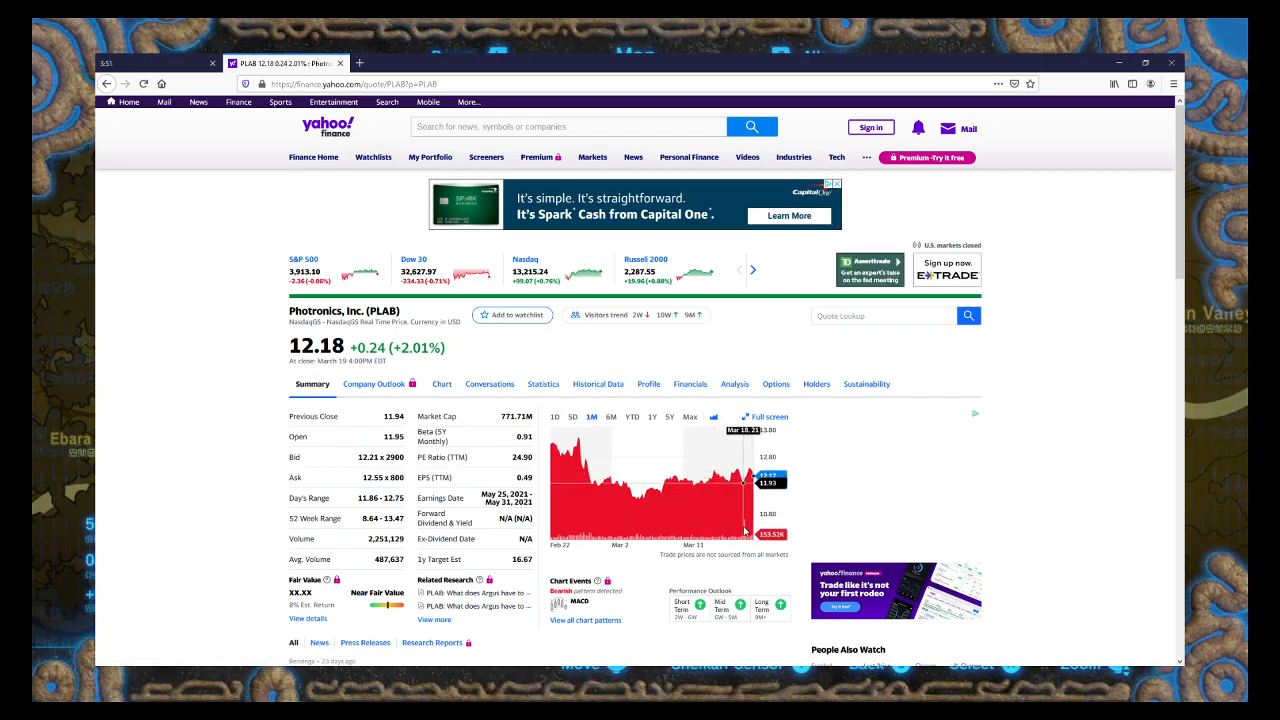
pyautogui.moveTo(746, 530)
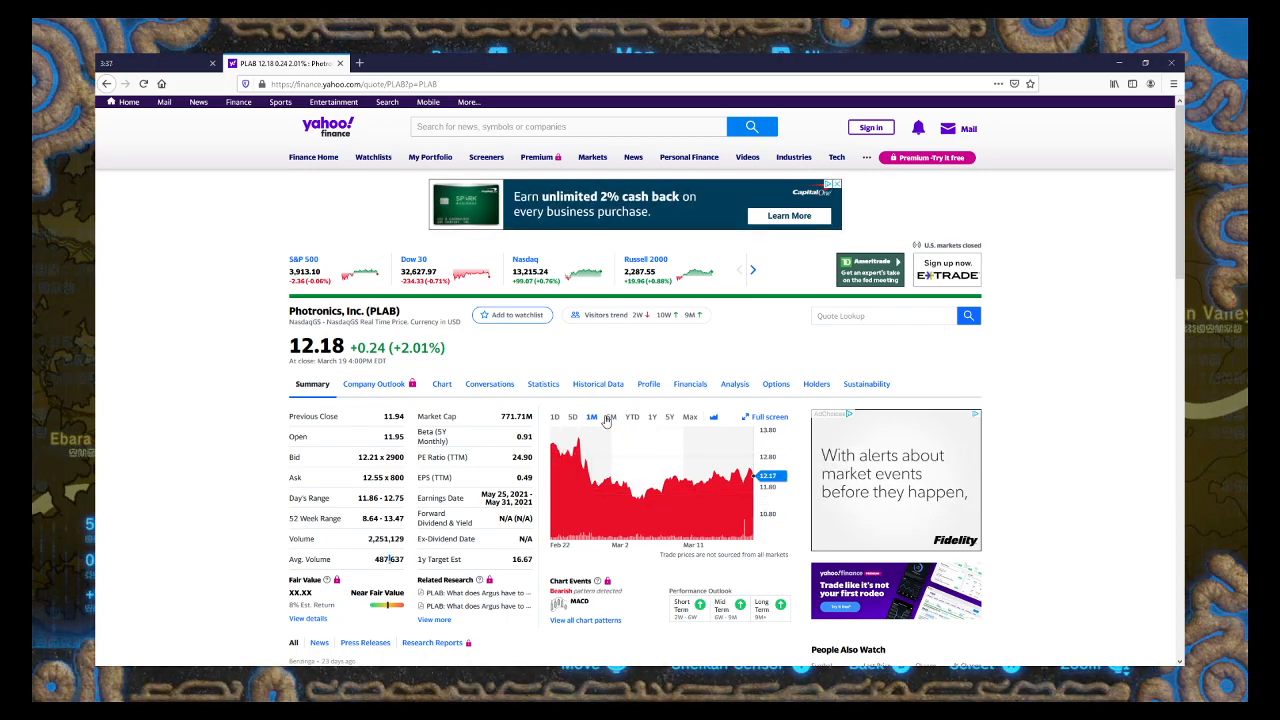
pyautogui.click(609, 416)
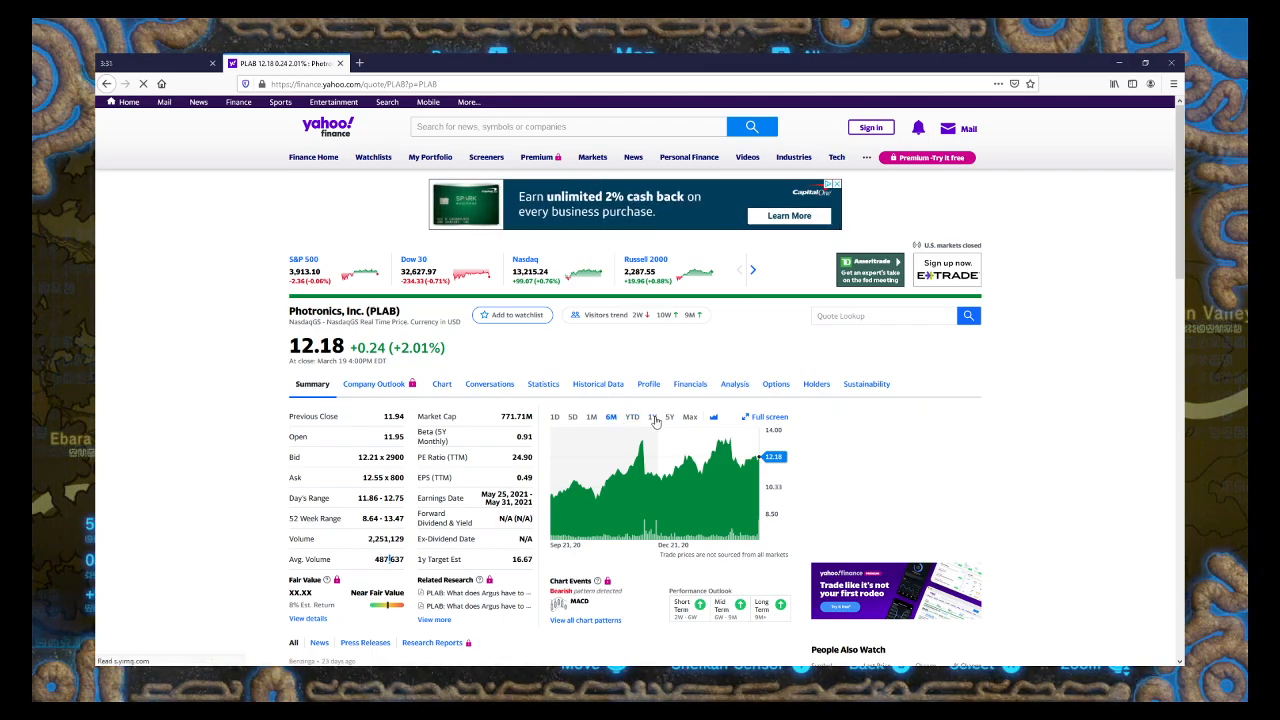
pyautogui.click(649, 416)
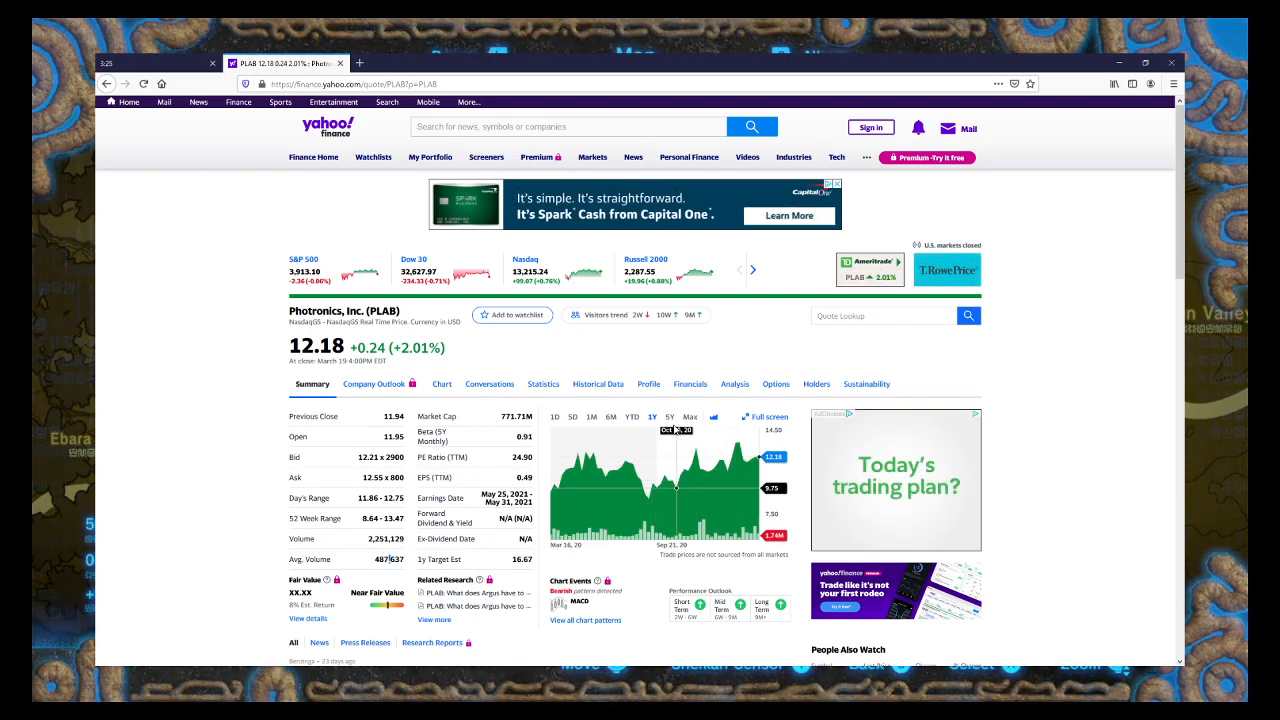
pyautogui.click(671, 416)
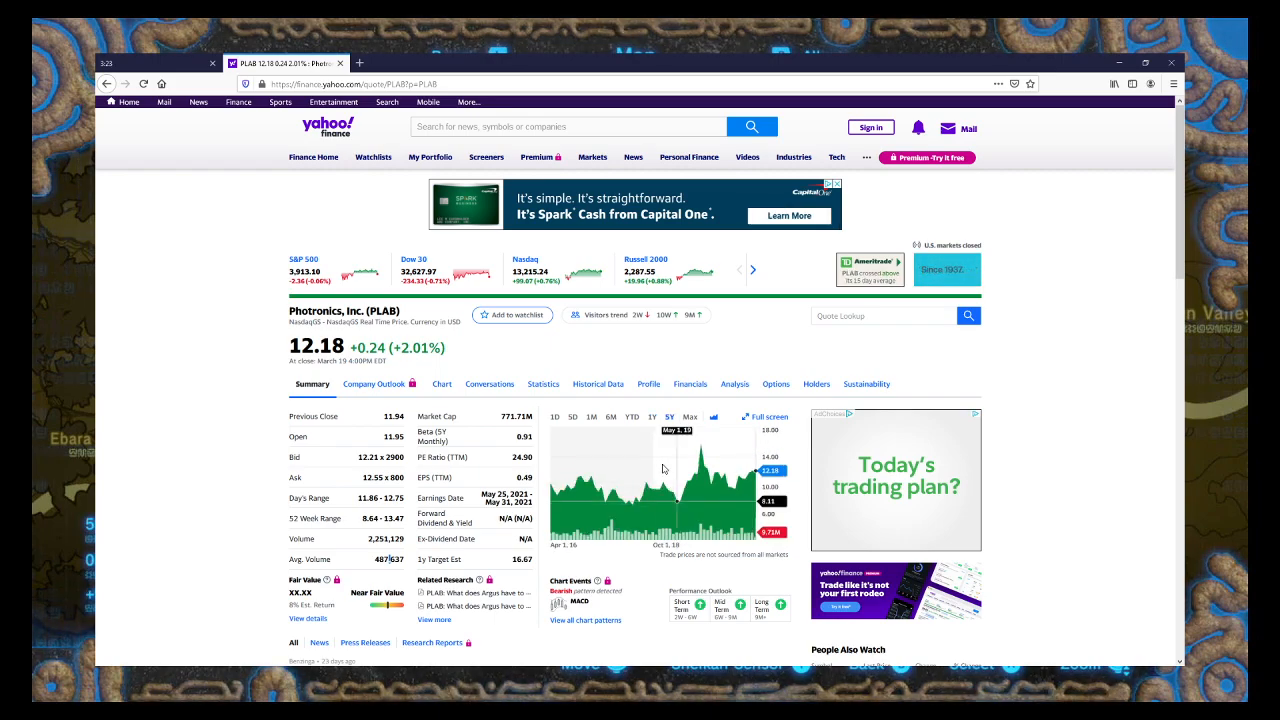
pyautogui.moveTo(594, 507)
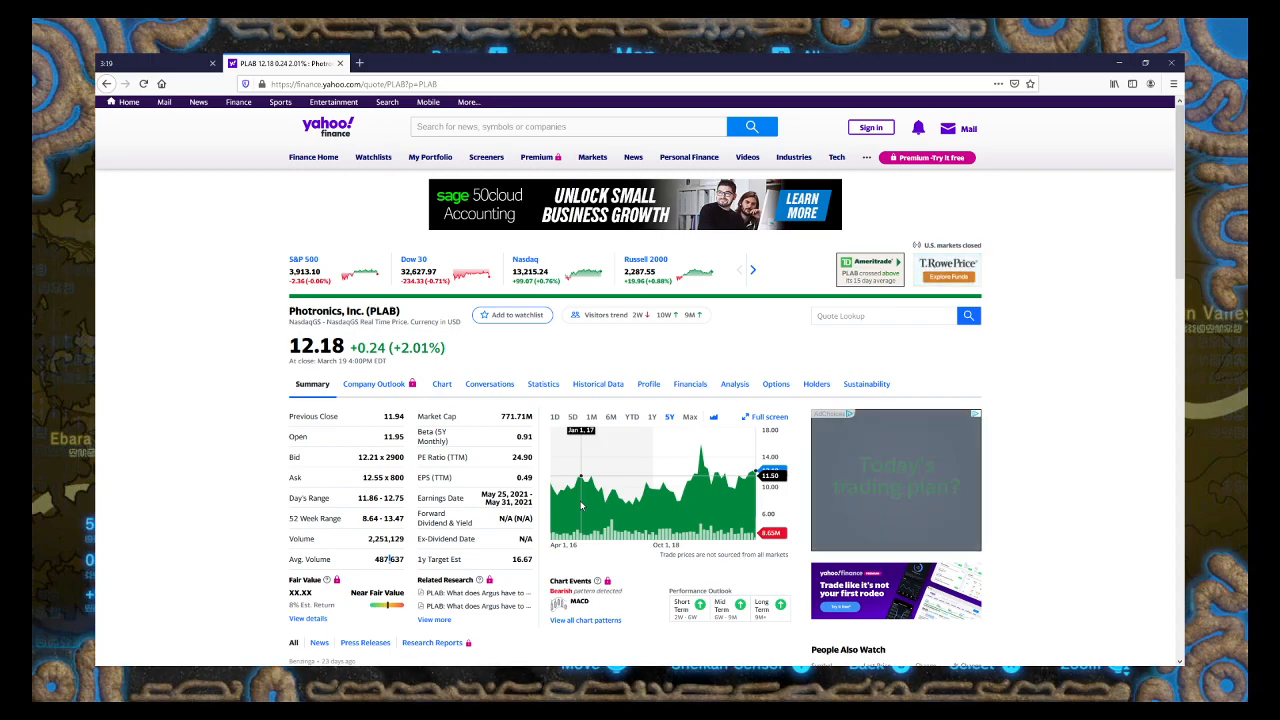
# - Scroll PLAB's Summary down to the news headlines, earnings estimates-versus-actuals and annual revenue
pyautogui.scroll(-3)
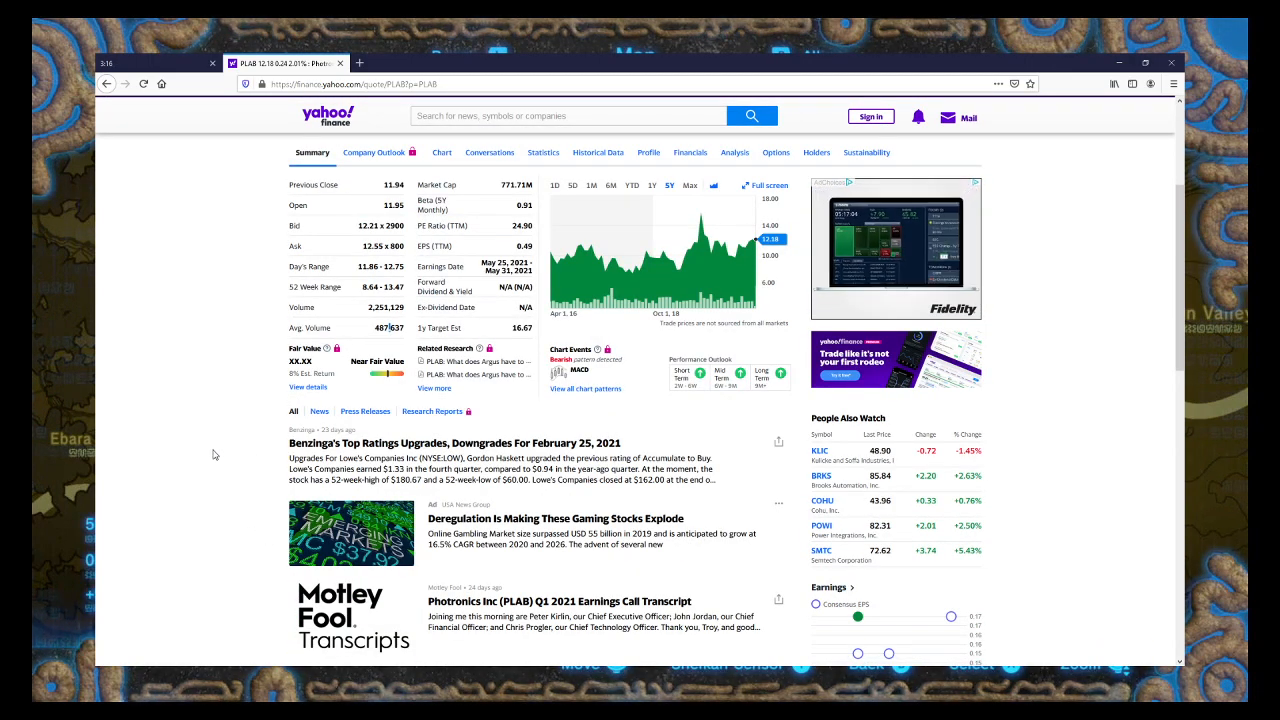
pyautogui.scroll(-3)
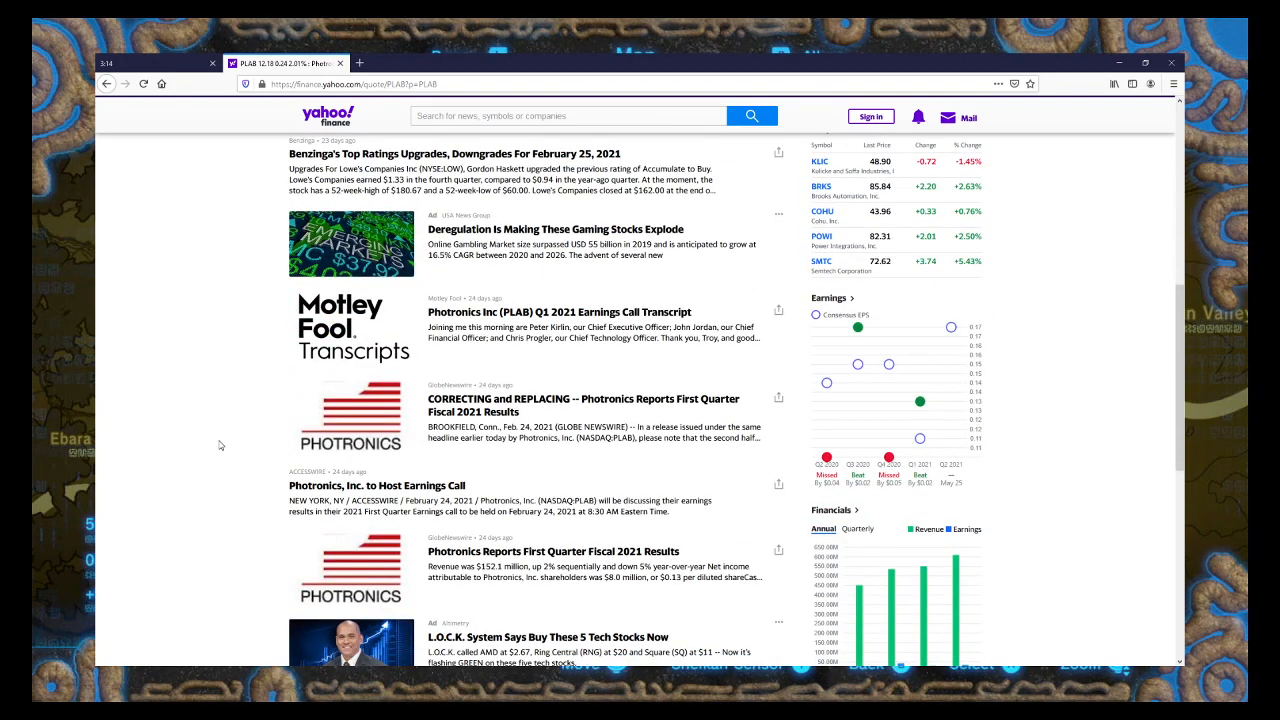
pyautogui.scroll(-3)
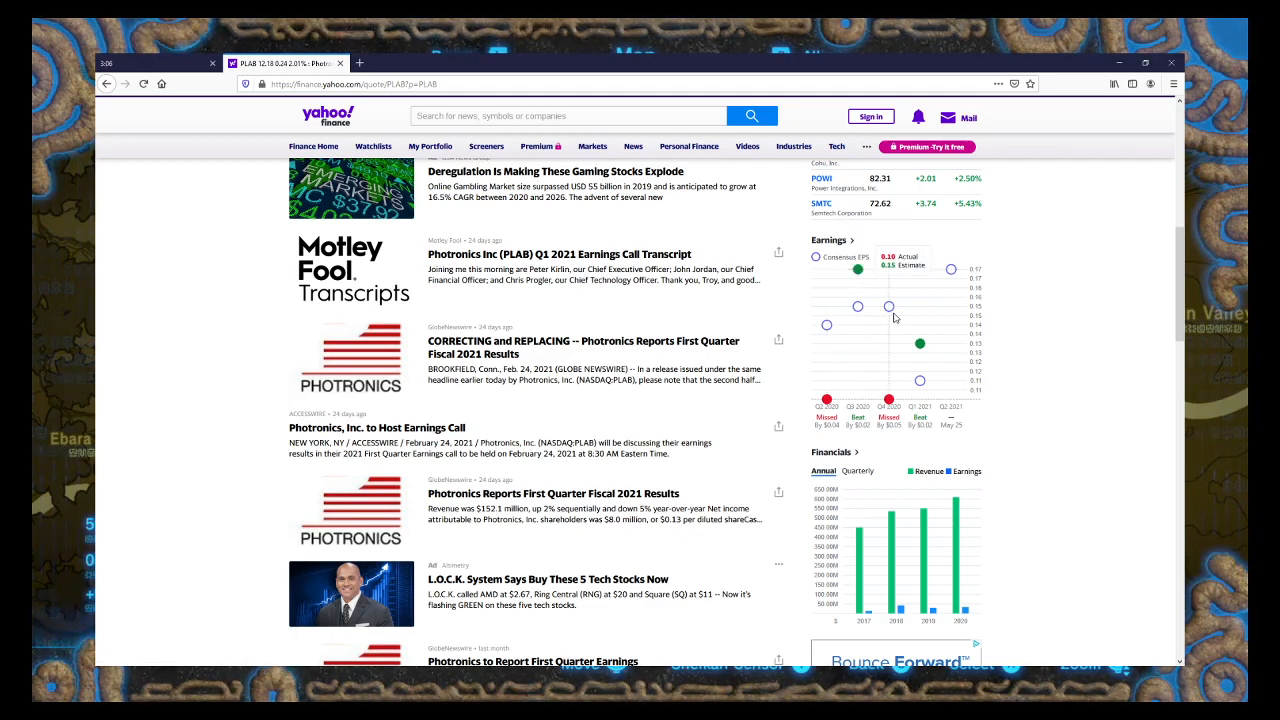
pyautogui.moveTo(926, 319)
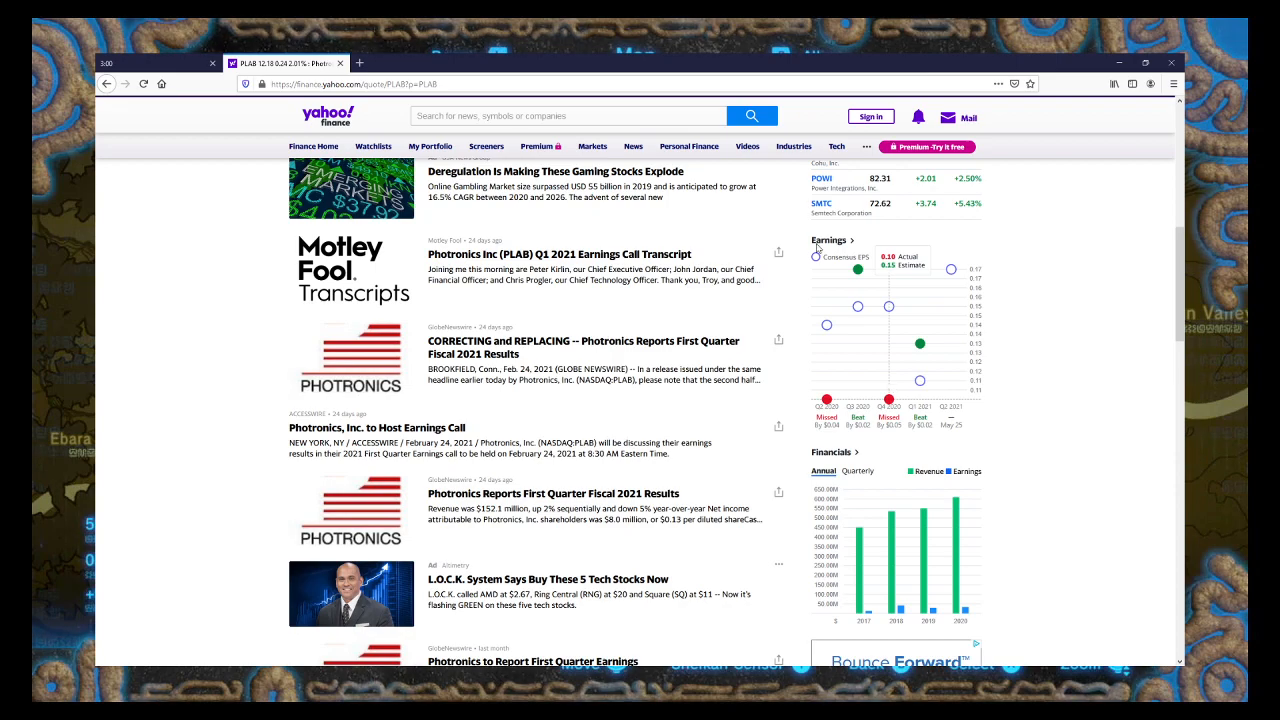
pyautogui.moveTo(860, 312)
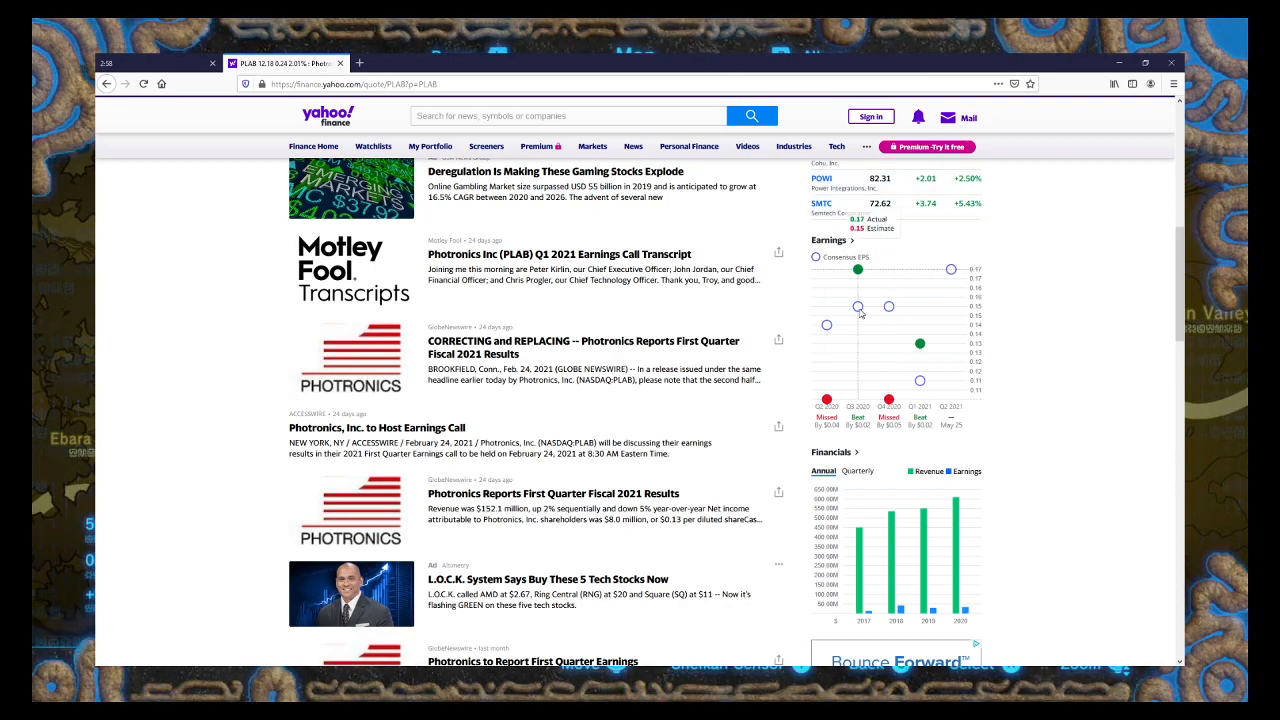
pyautogui.moveTo(793, 372)
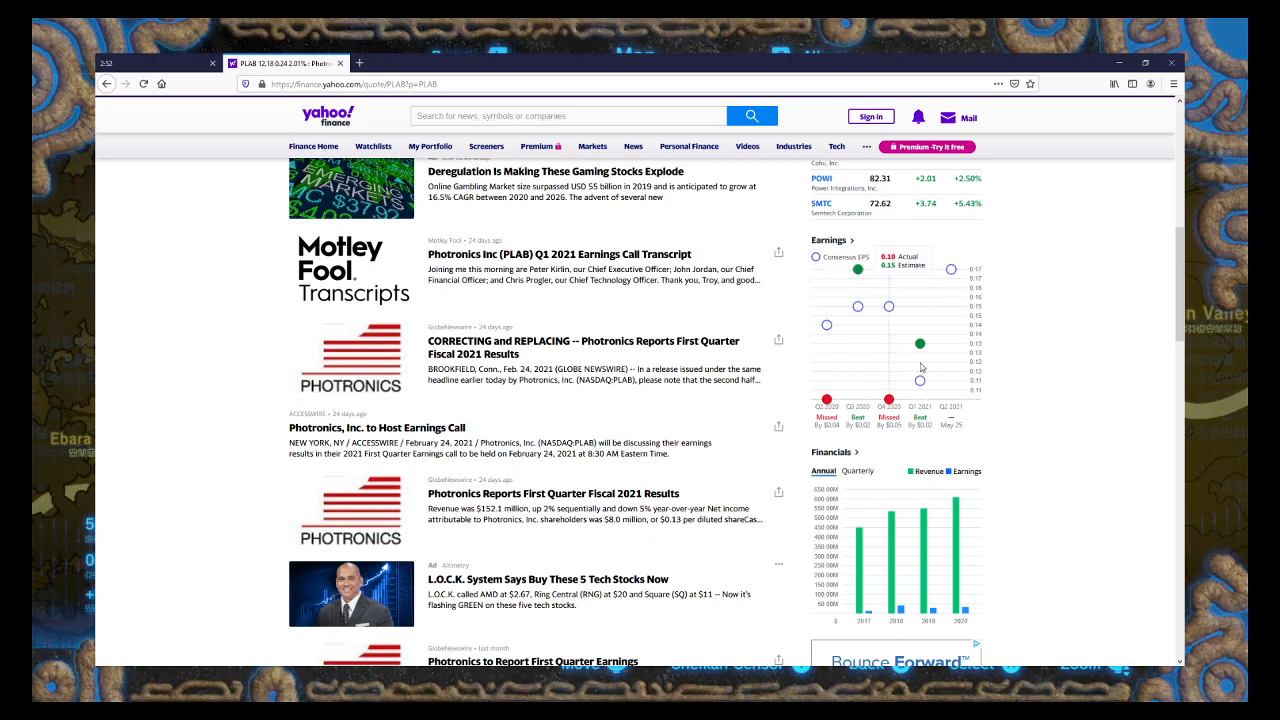
pyautogui.scroll(-3)
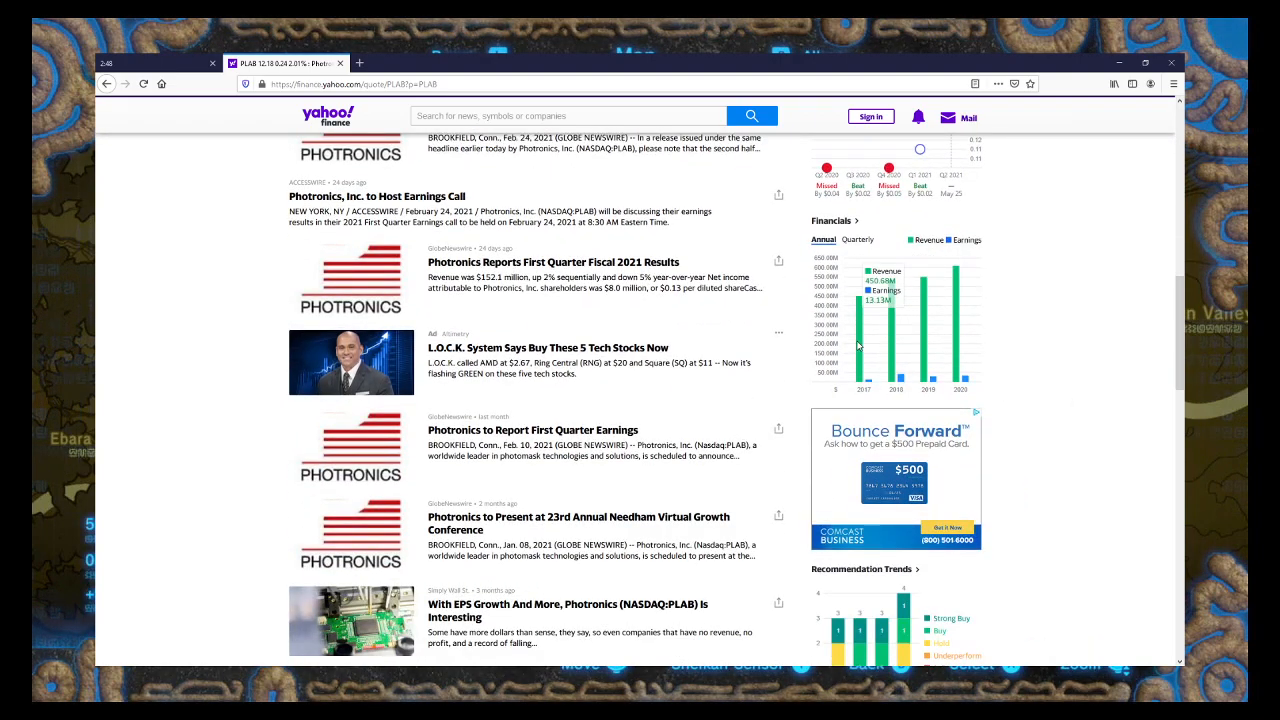
pyautogui.moveTo(954, 353)
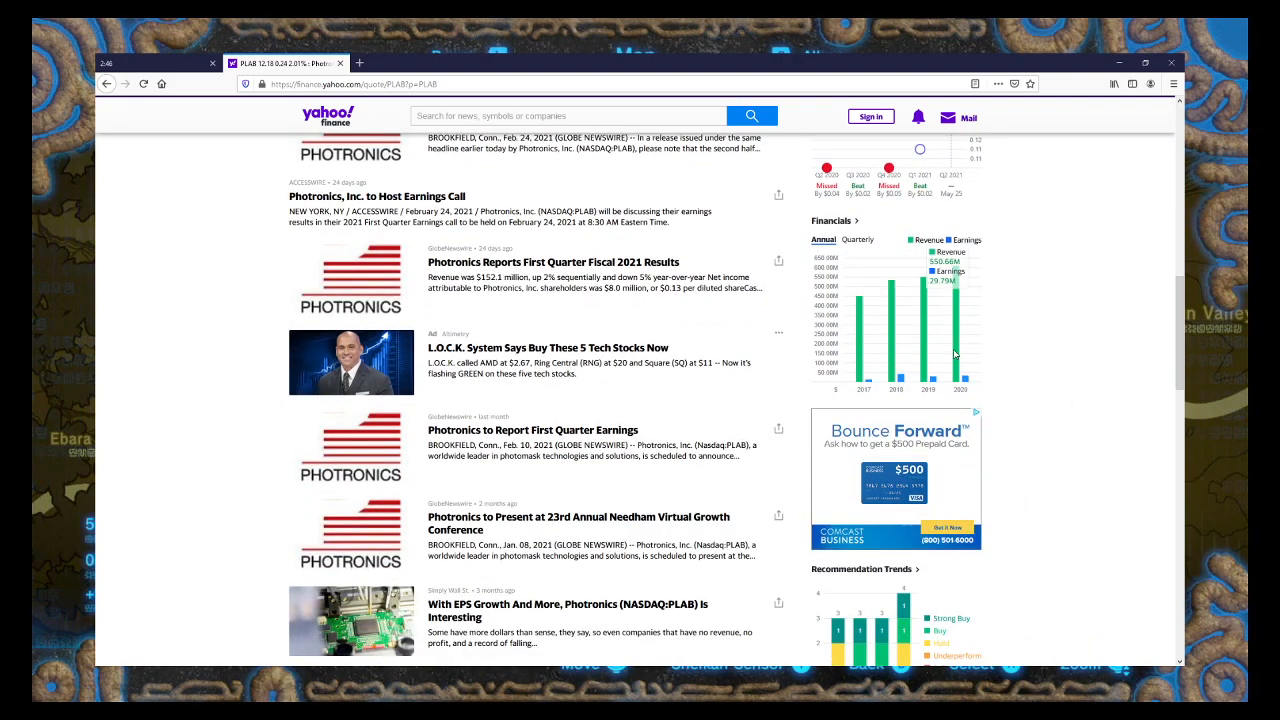
pyautogui.moveTo(945, 355)
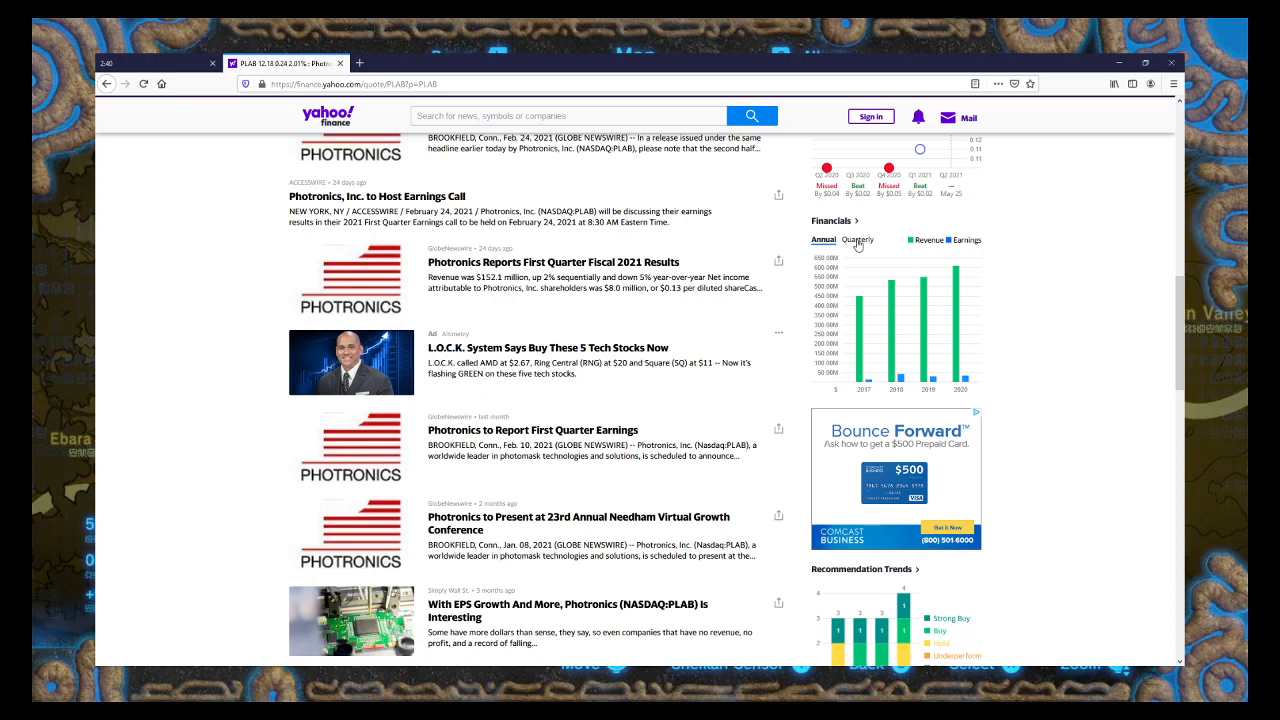
pyautogui.click(857, 239)
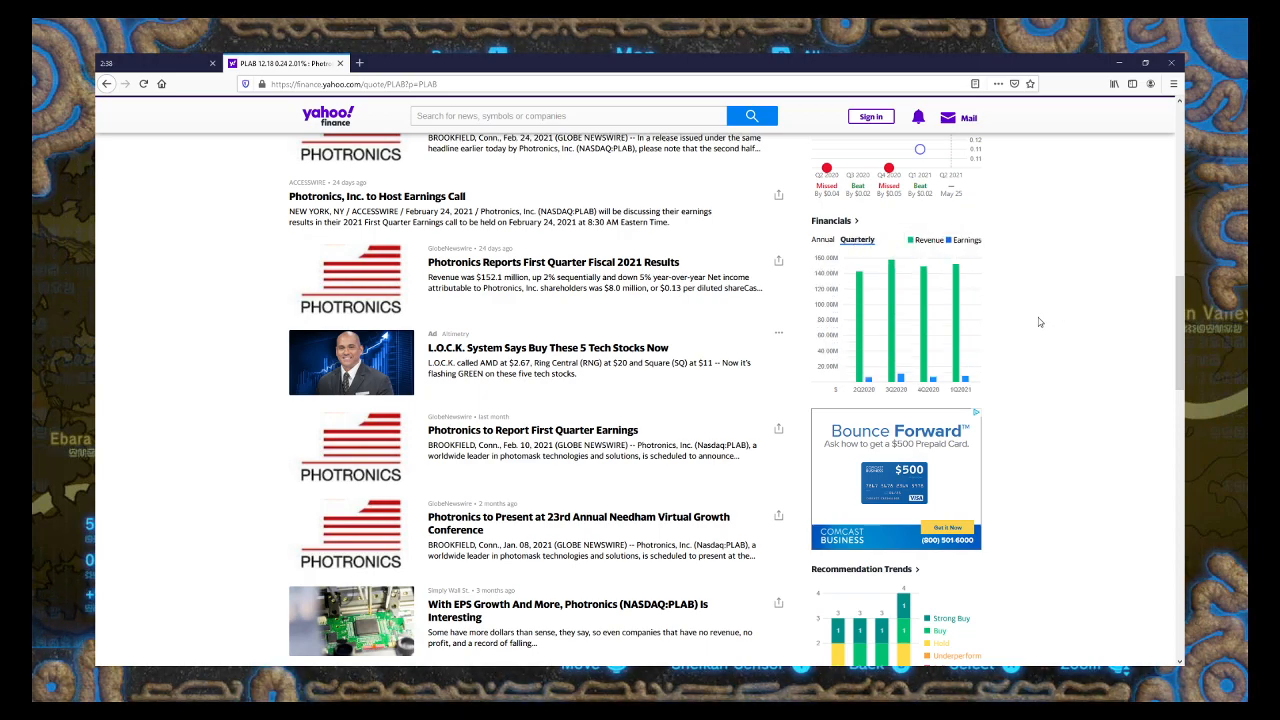
pyautogui.moveTo(902, 349)
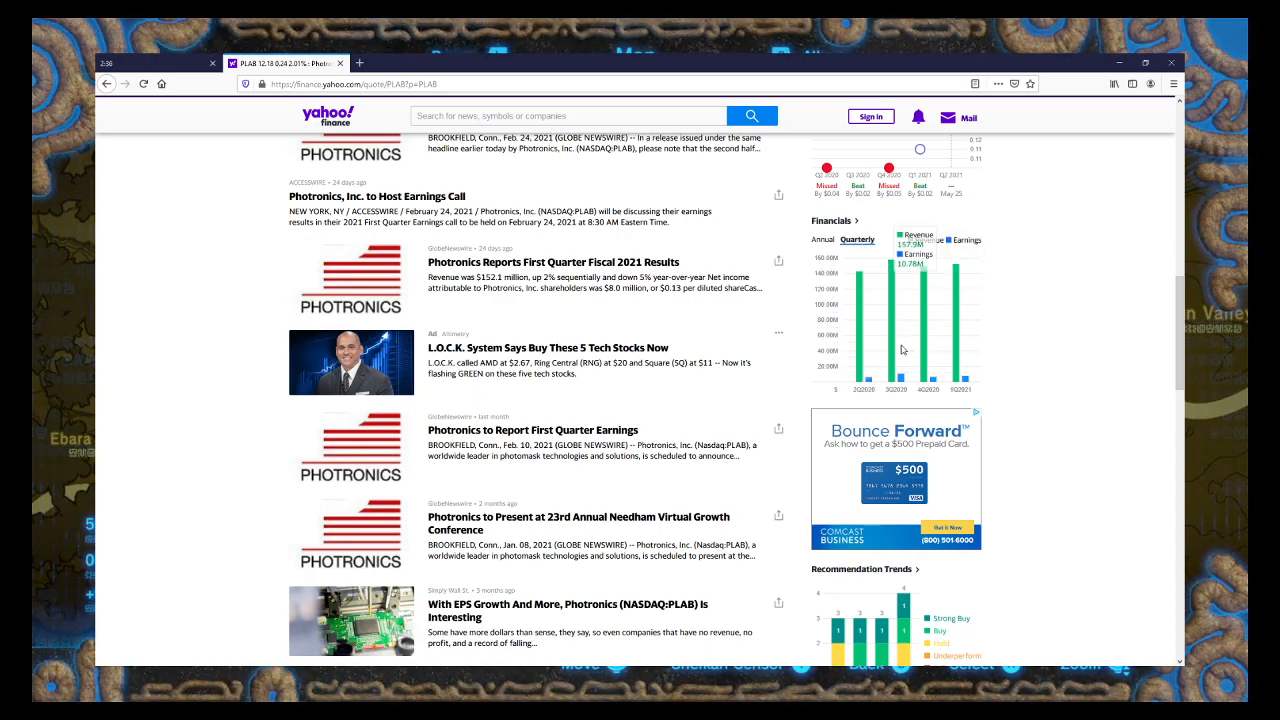
pyautogui.moveTo(957, 351)
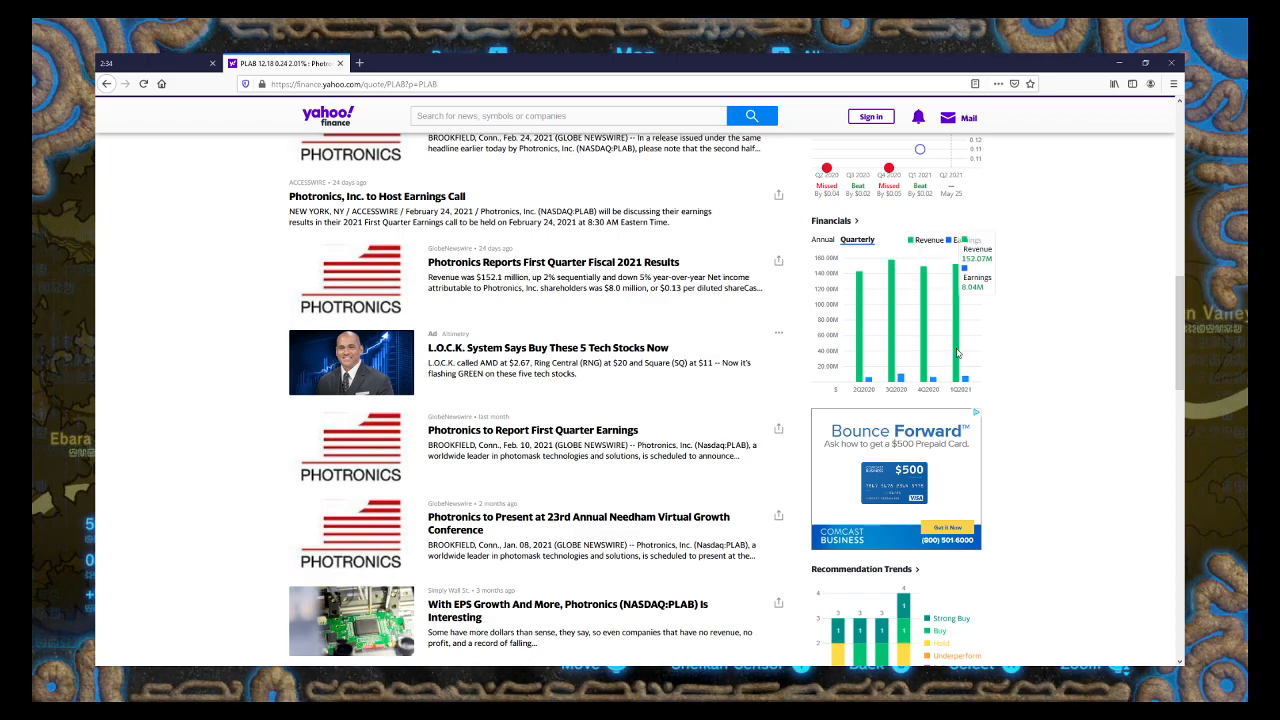
pyautogui.moveTo(1077, 364)
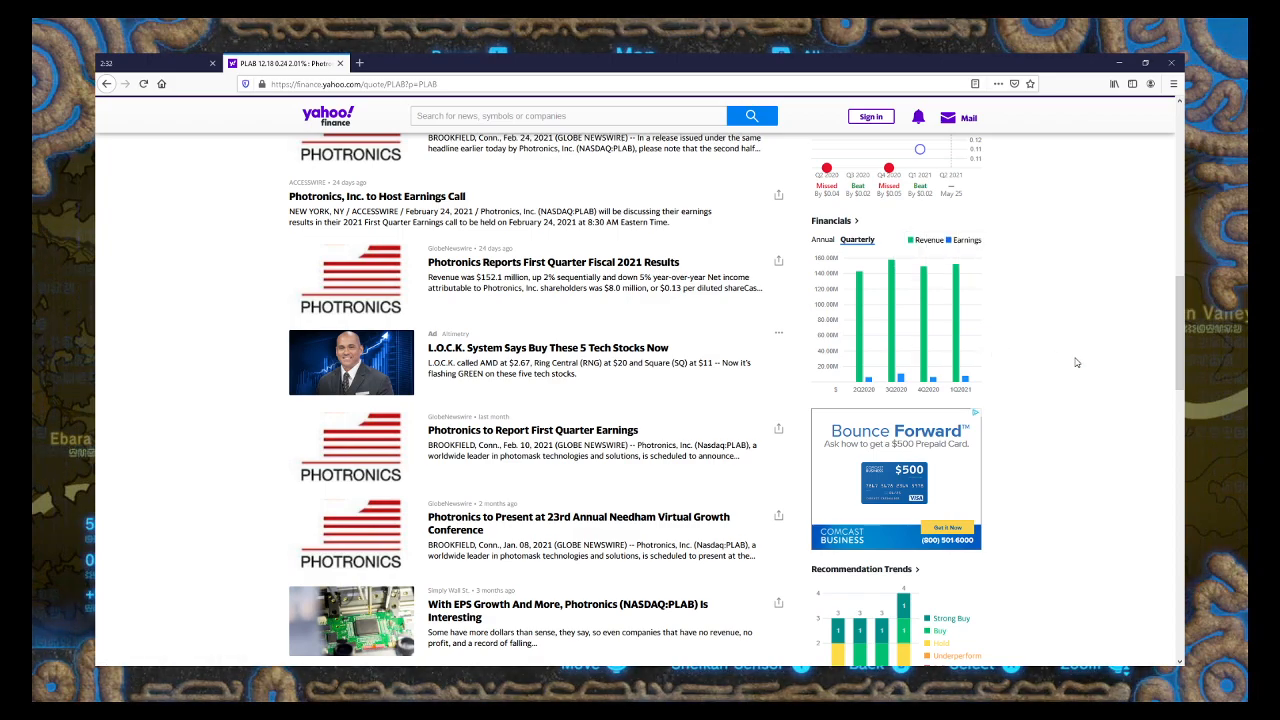
pyautogui.scroll(-3)
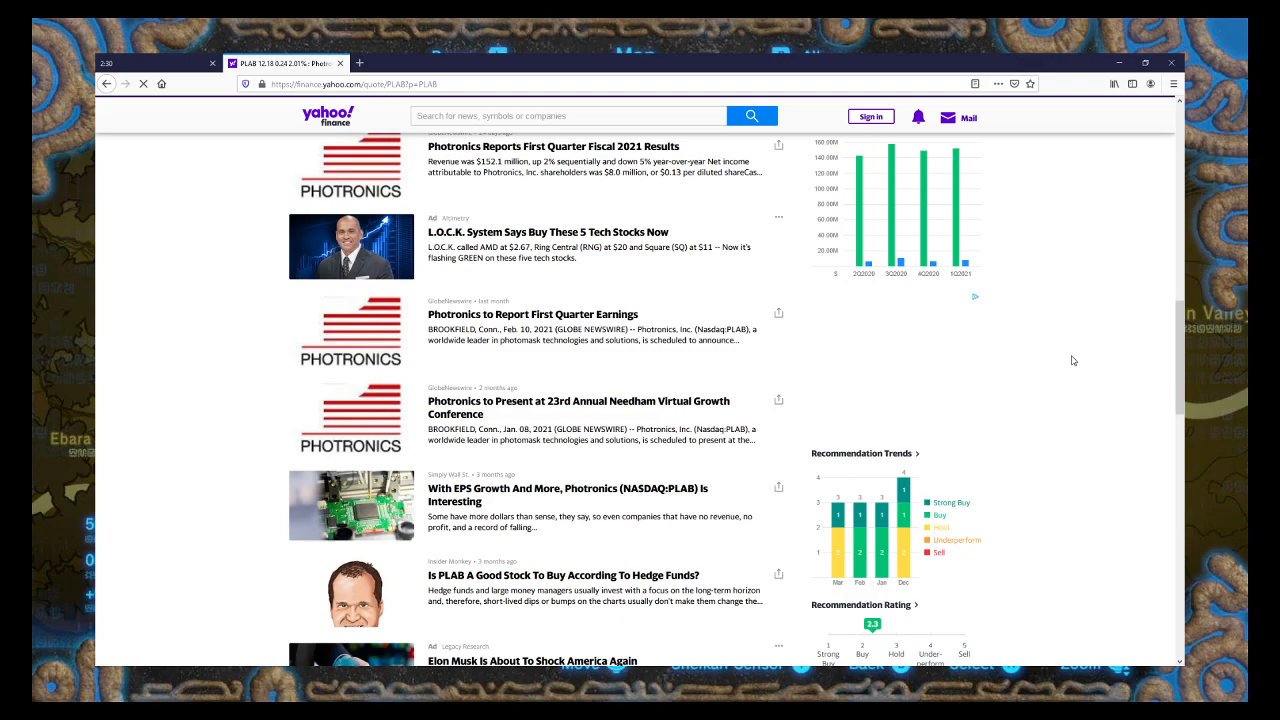
pyautogui.scroll(-3)
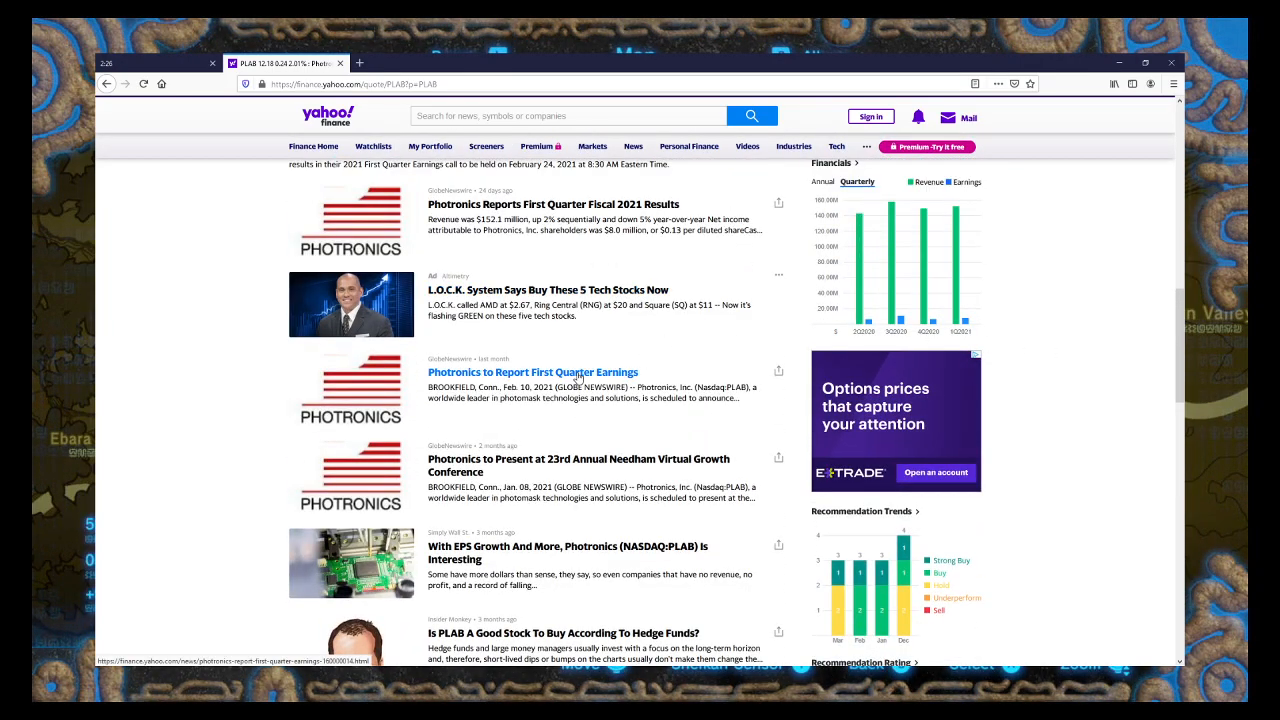
# - Open 'Photronics Reports First Quarter Fiscal 2021 Results' in a new background tab
pyautogui.scroll(3)
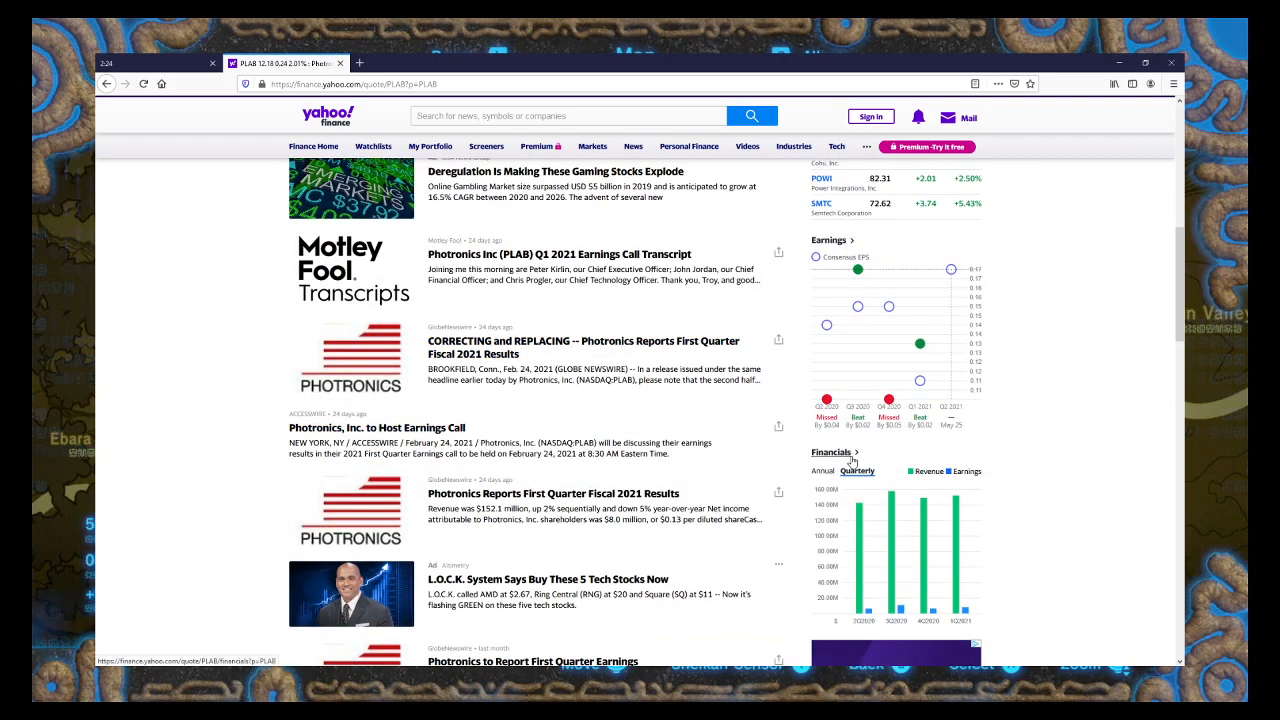
pyautogui.scroll(3)
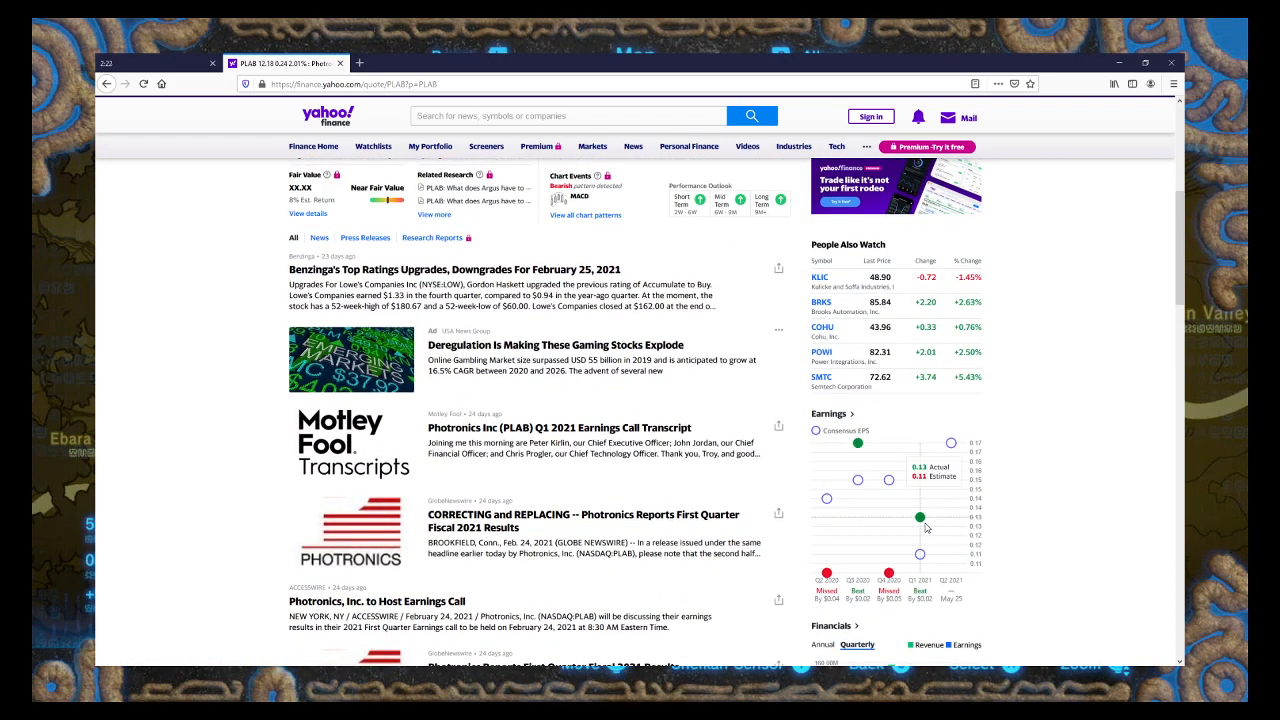
pyautogui.moveTo(918, 555)
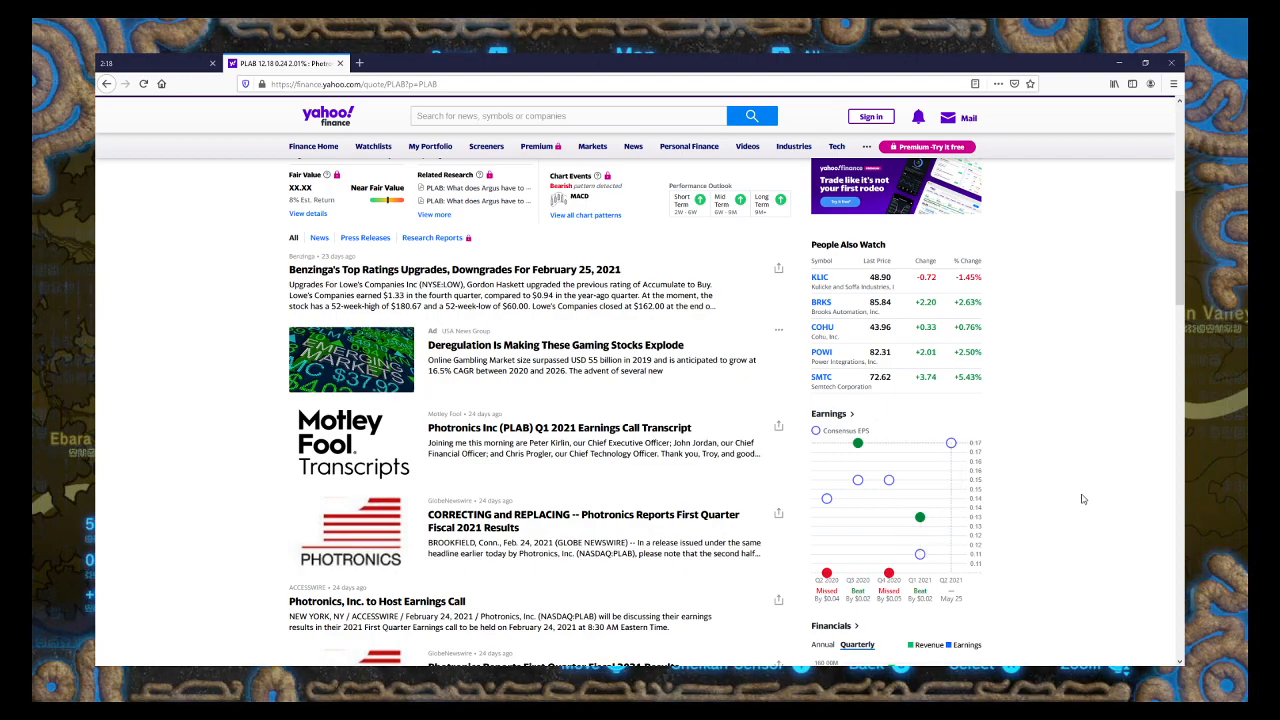
pyautogui.scroll(-3)
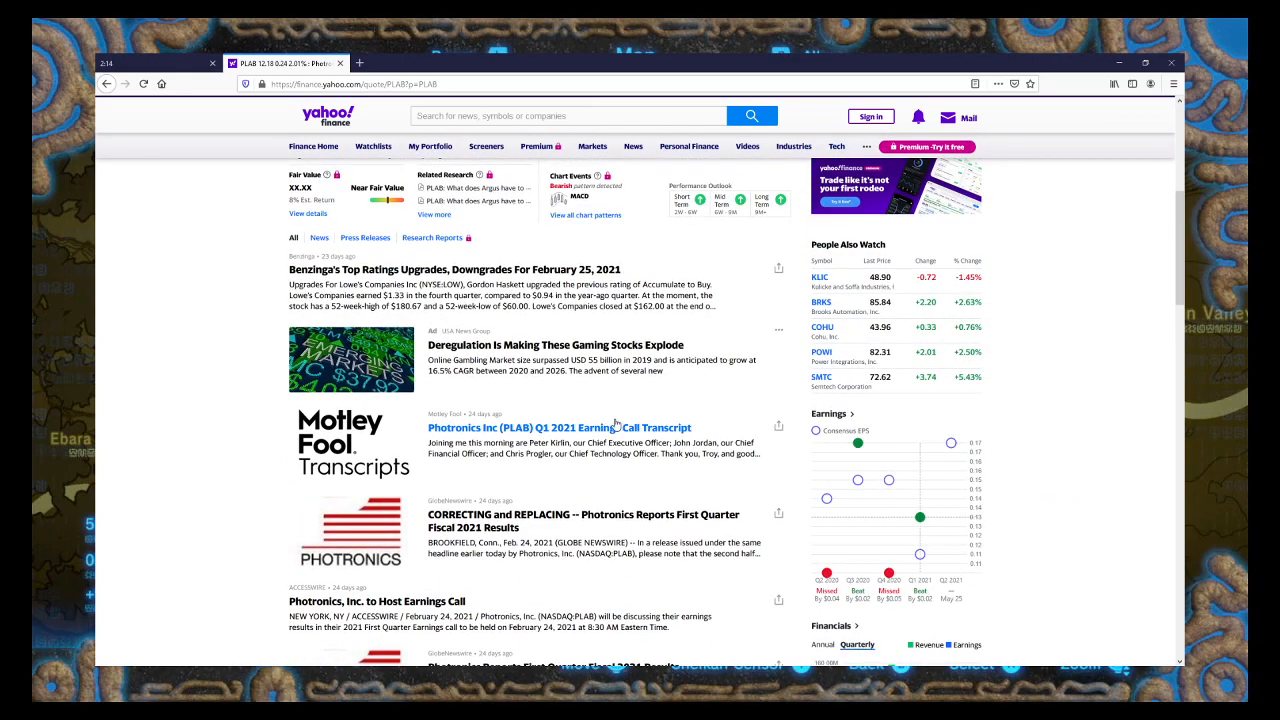
pyautogui.moveTo(253, 330)
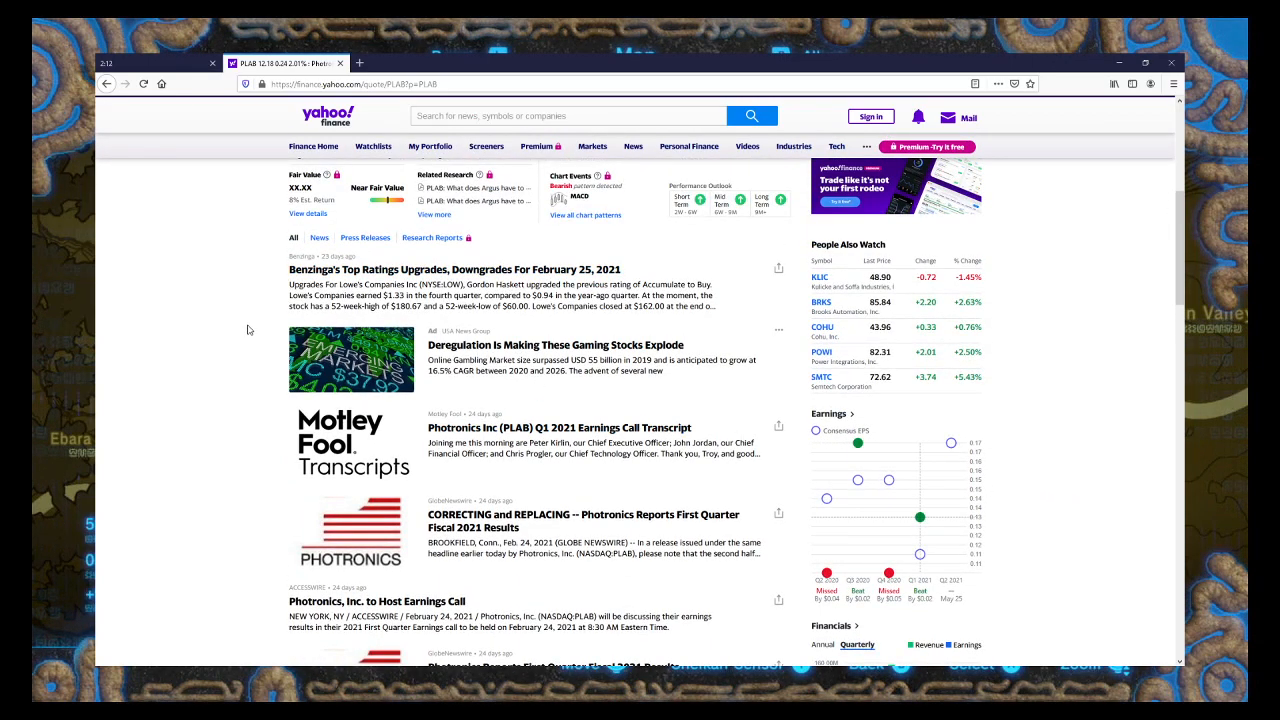
pyautogui.scroll(-3)
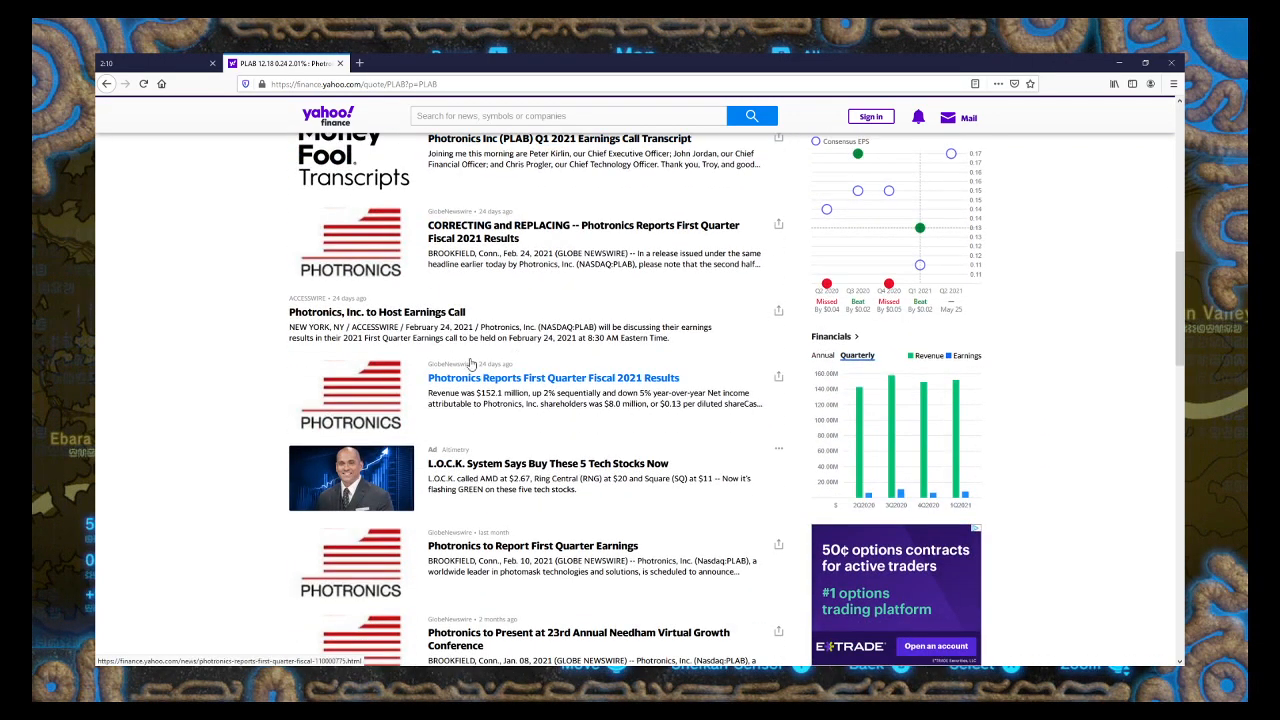
pyautogui.rightClick(478, 380)
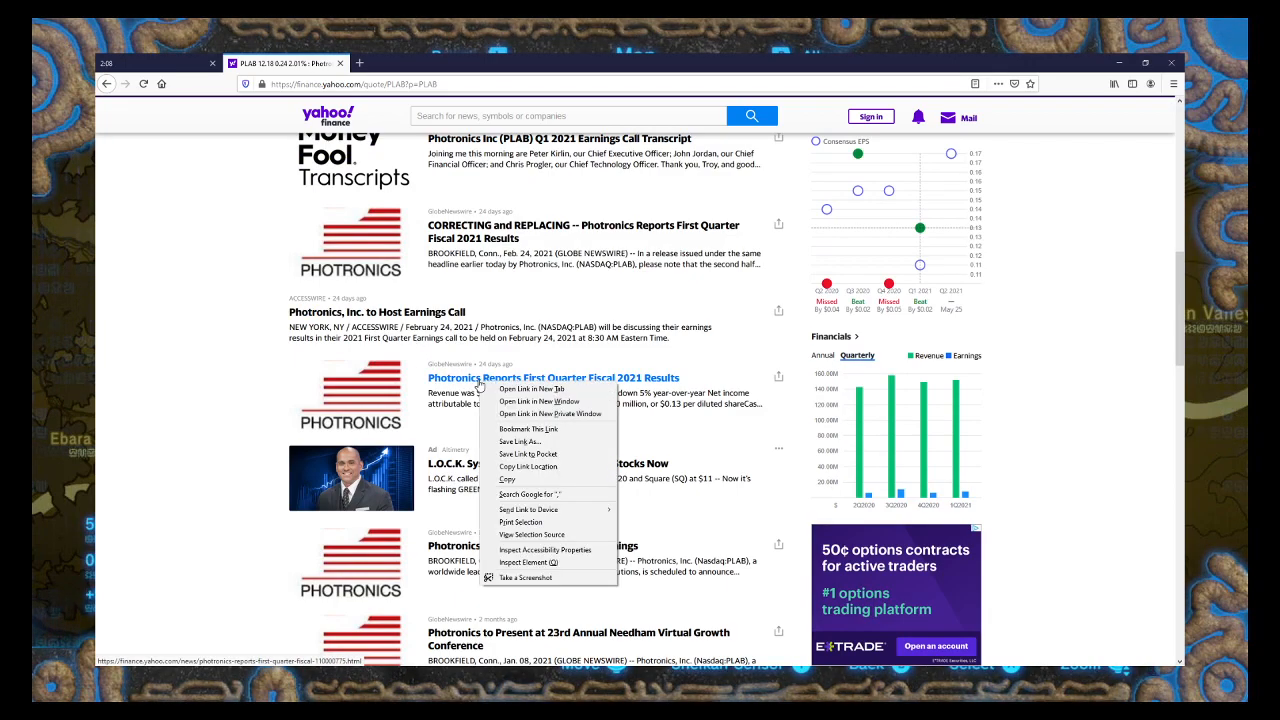
pyautogui.click(532, 389)
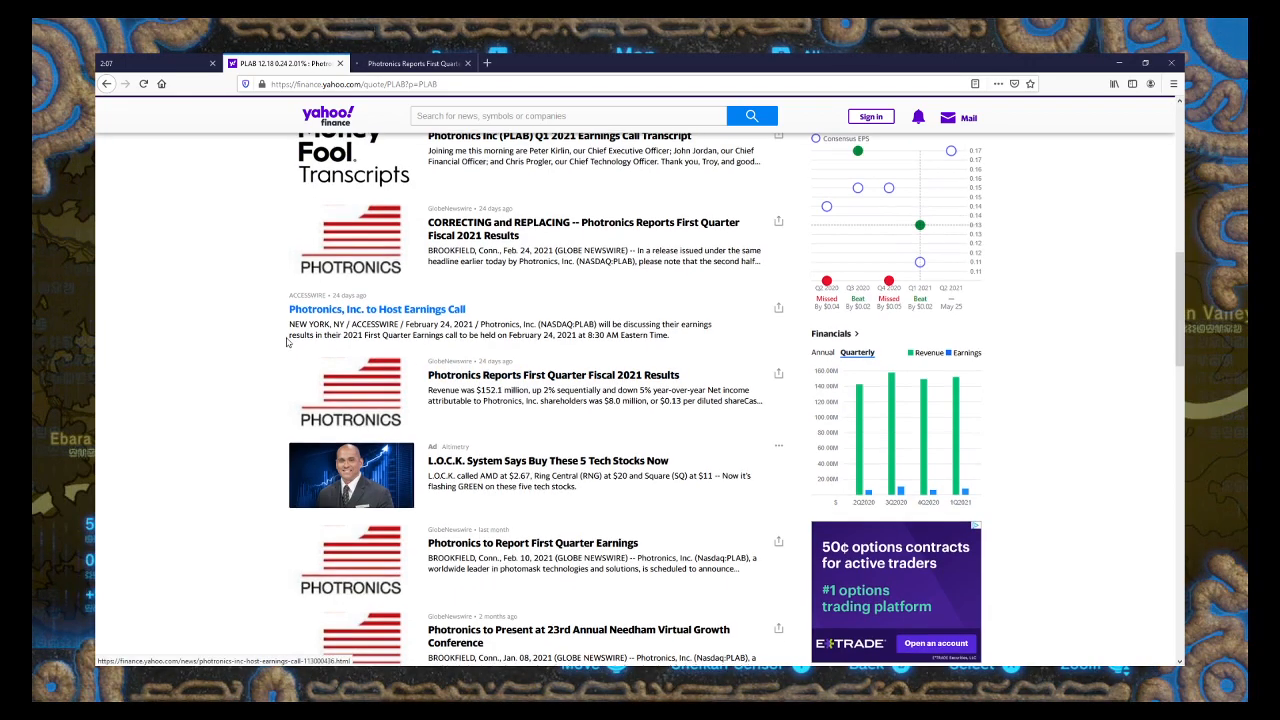
pyautogui.scroll(-3)
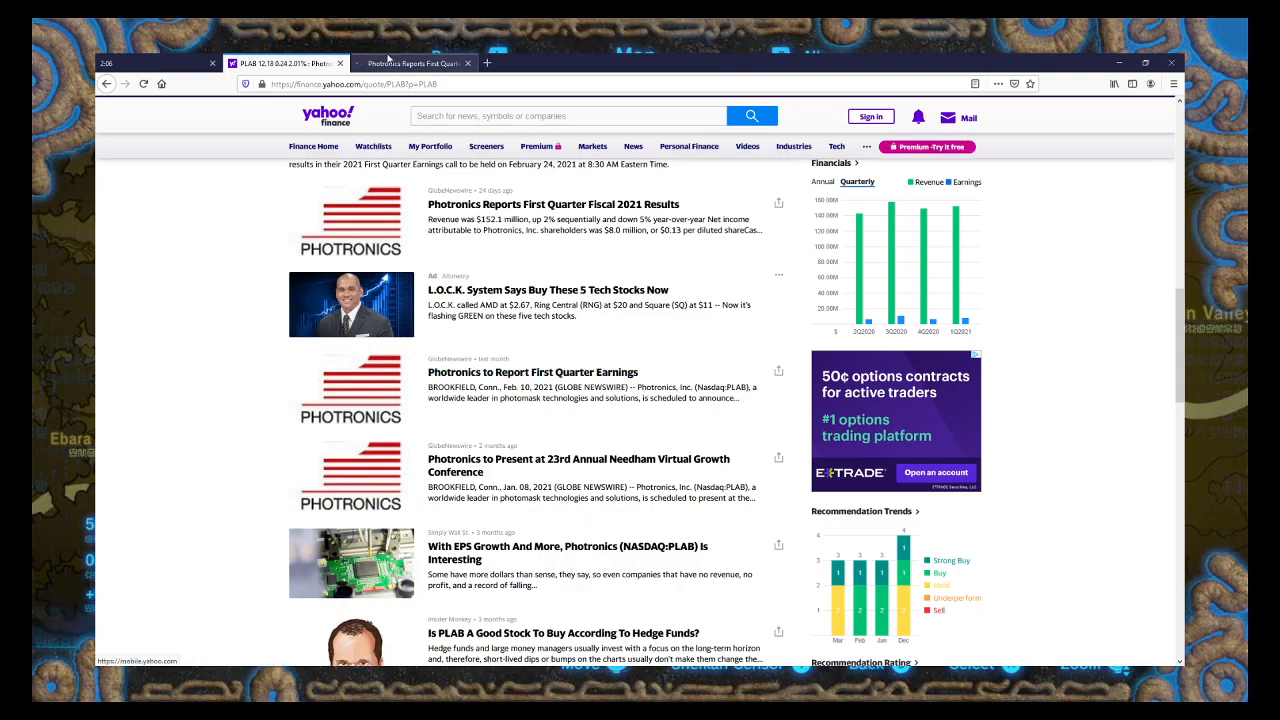
pyautogui.click(533, 204)
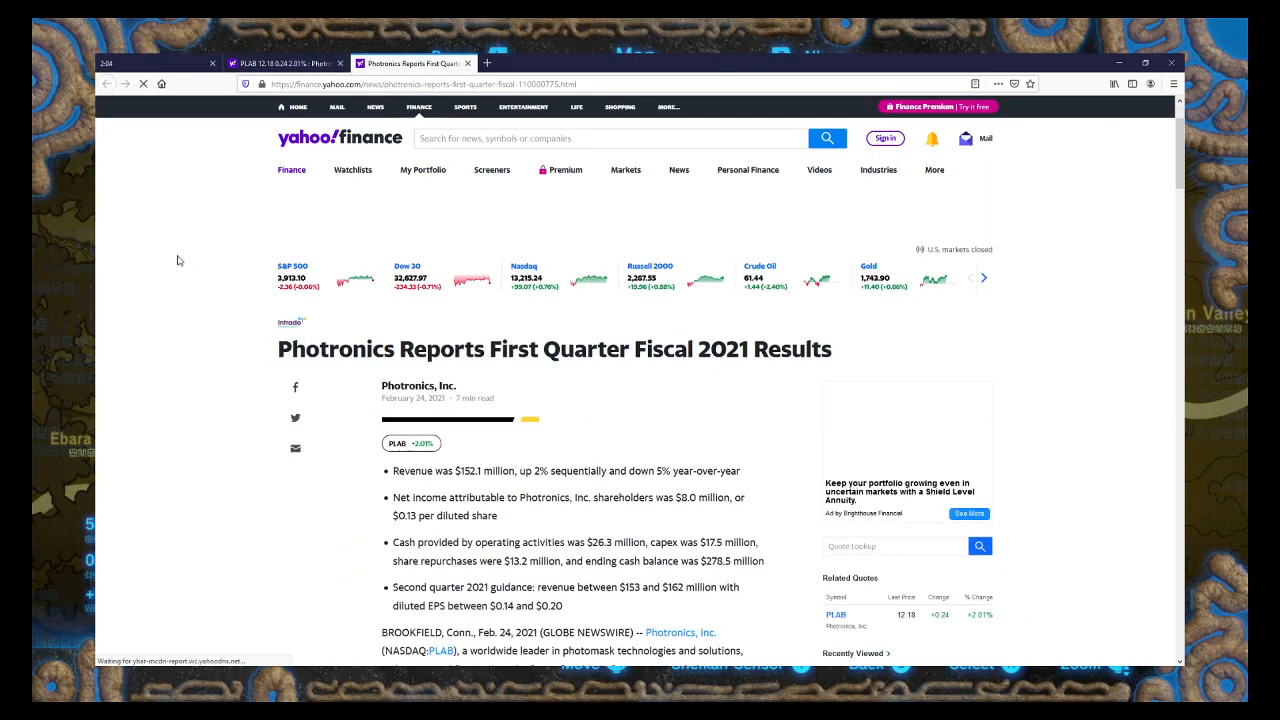
pyautogui.scroll(-3)
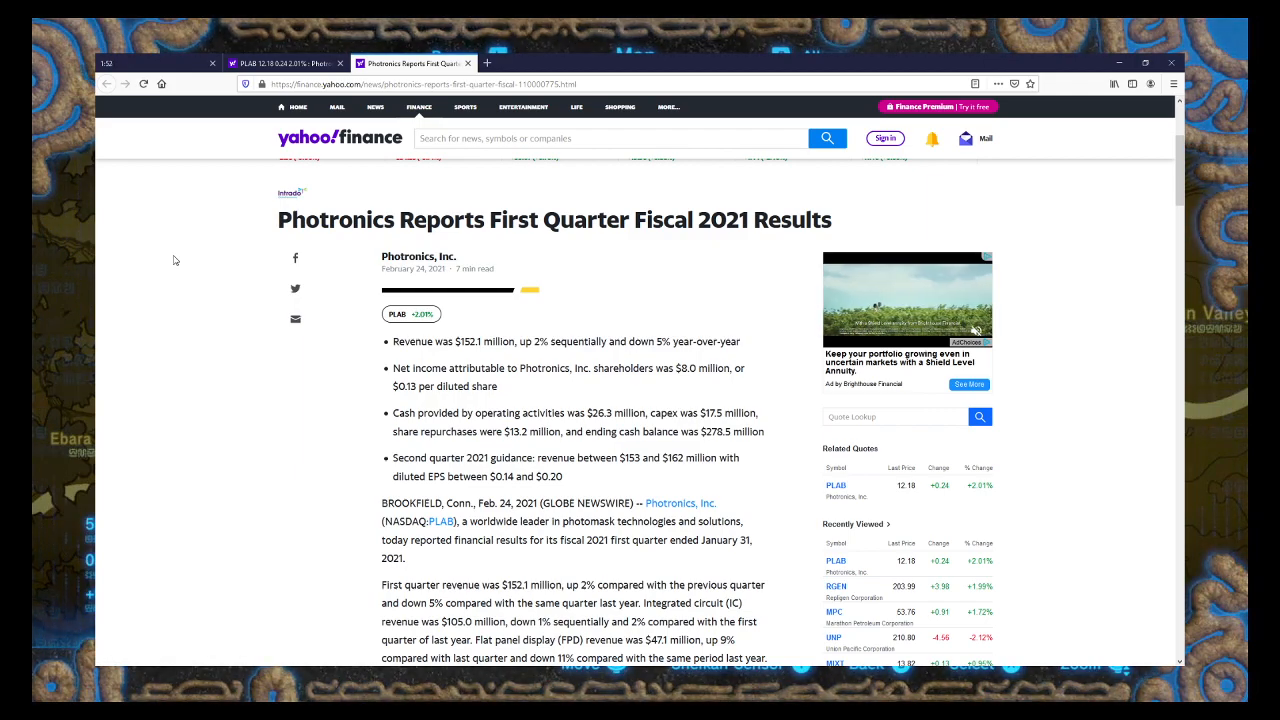
pyautogui.scroll(-3)
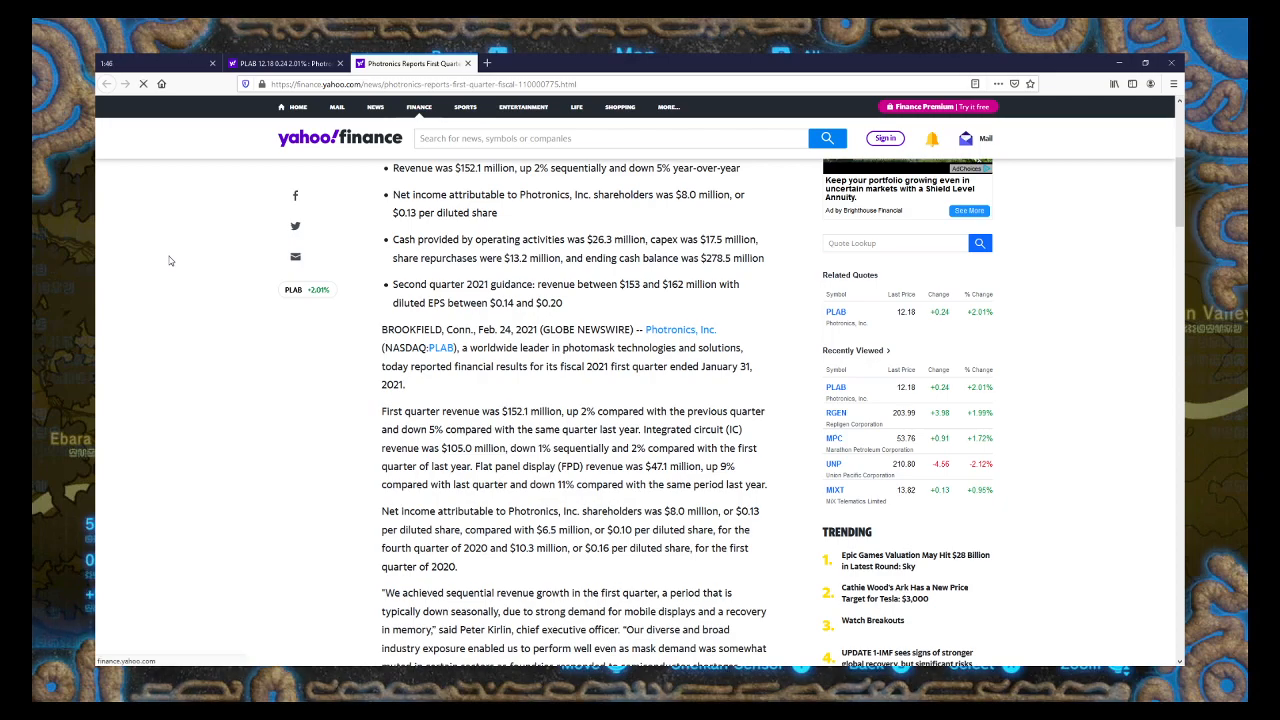
pyautogui.click(143, 84)
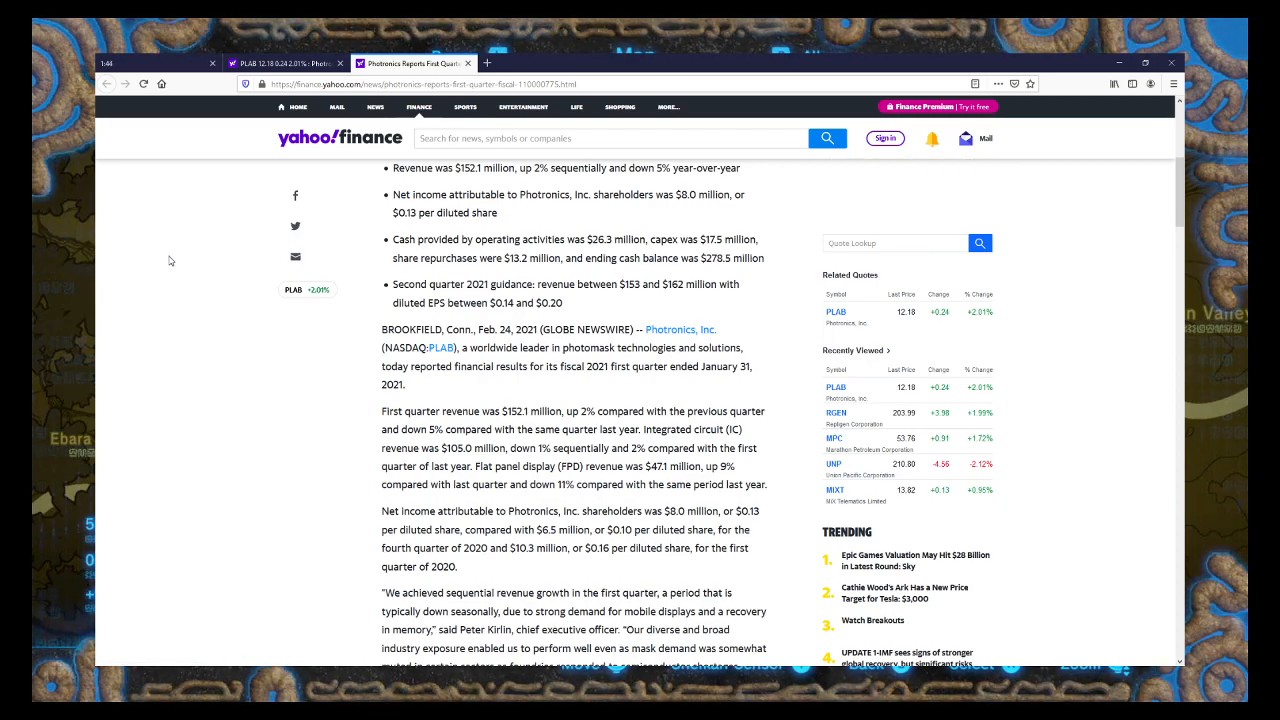
pyautogui.scroll(-3)
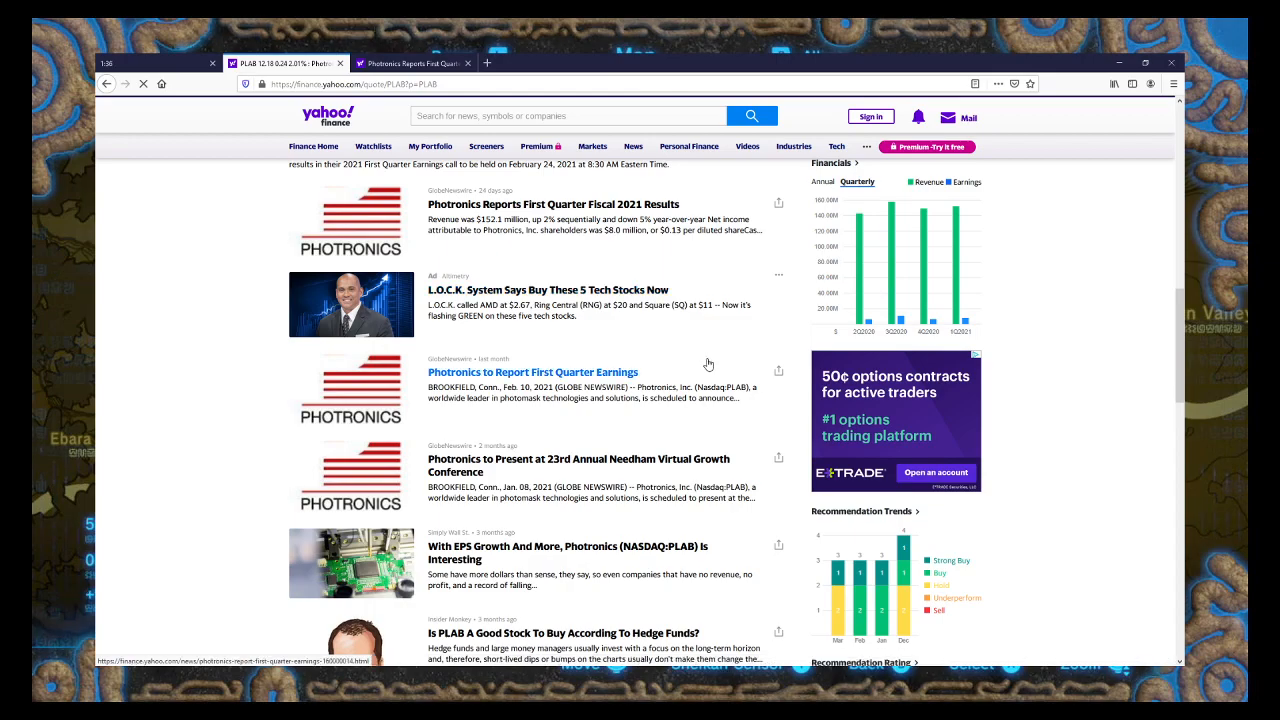
pyautogui.scroll(-3)
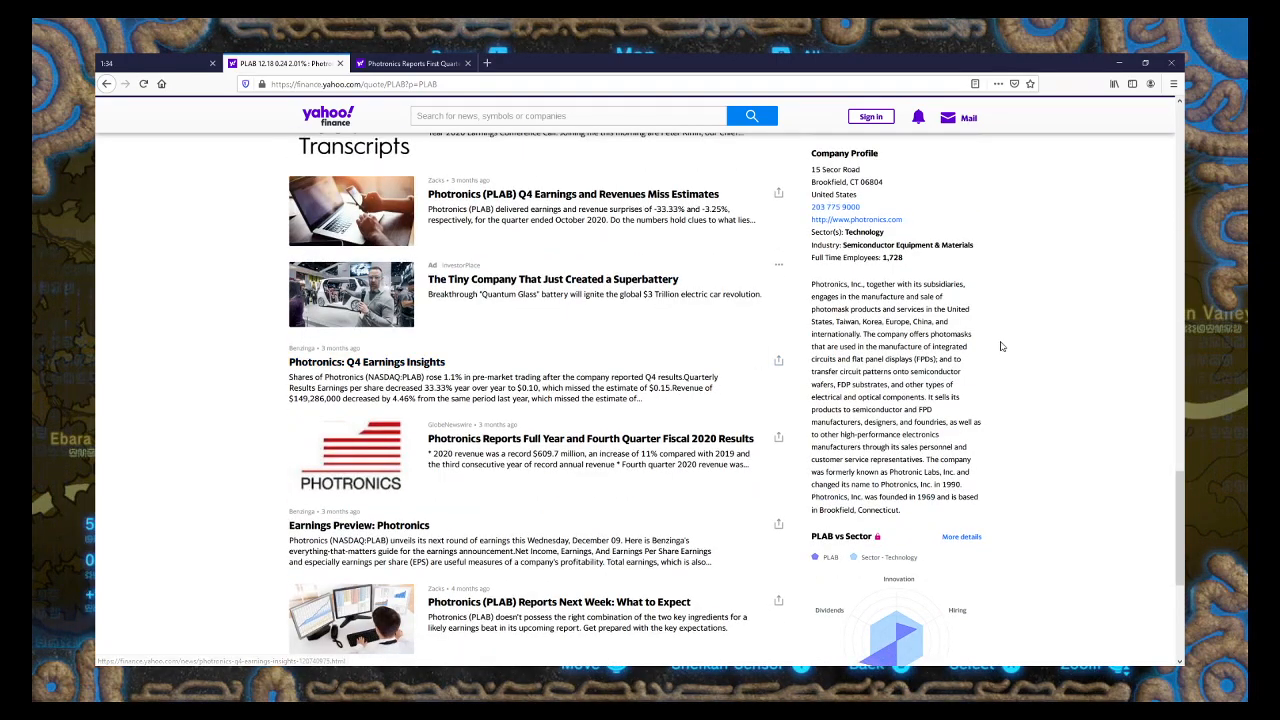
pyautogui.moveTo(1042, 330)
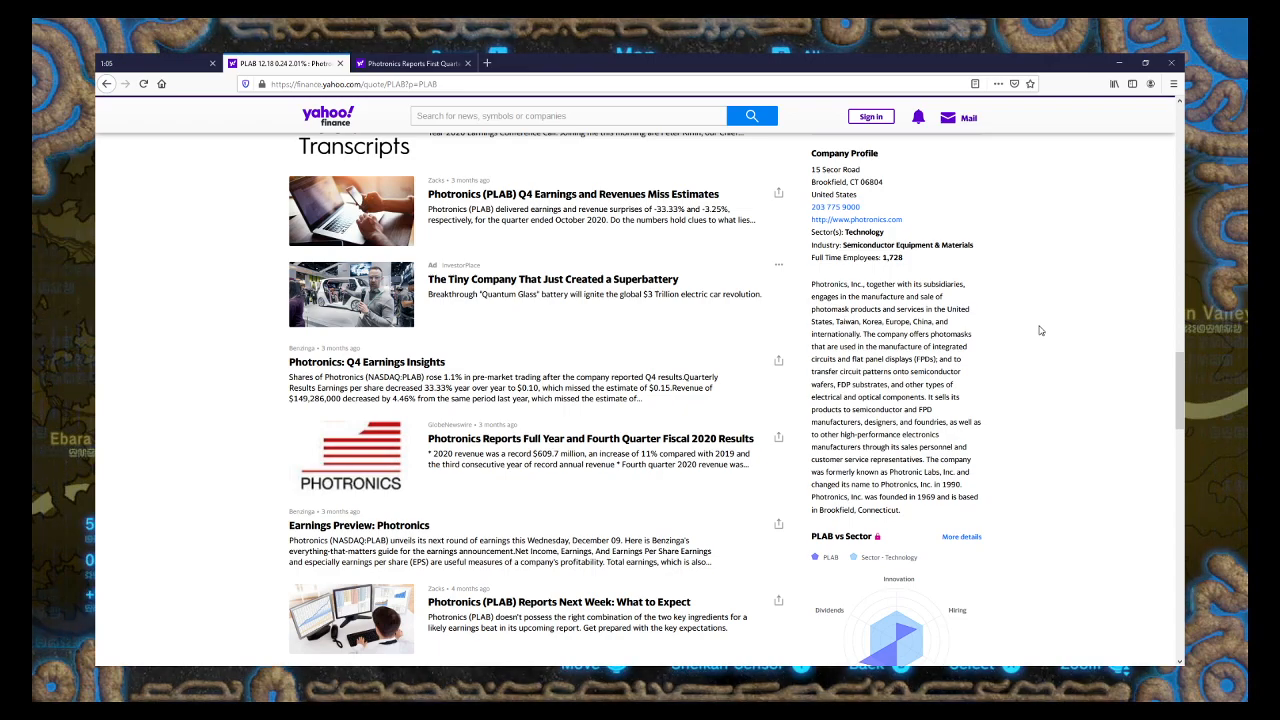
pyautogui.moveTo(1074, 401)
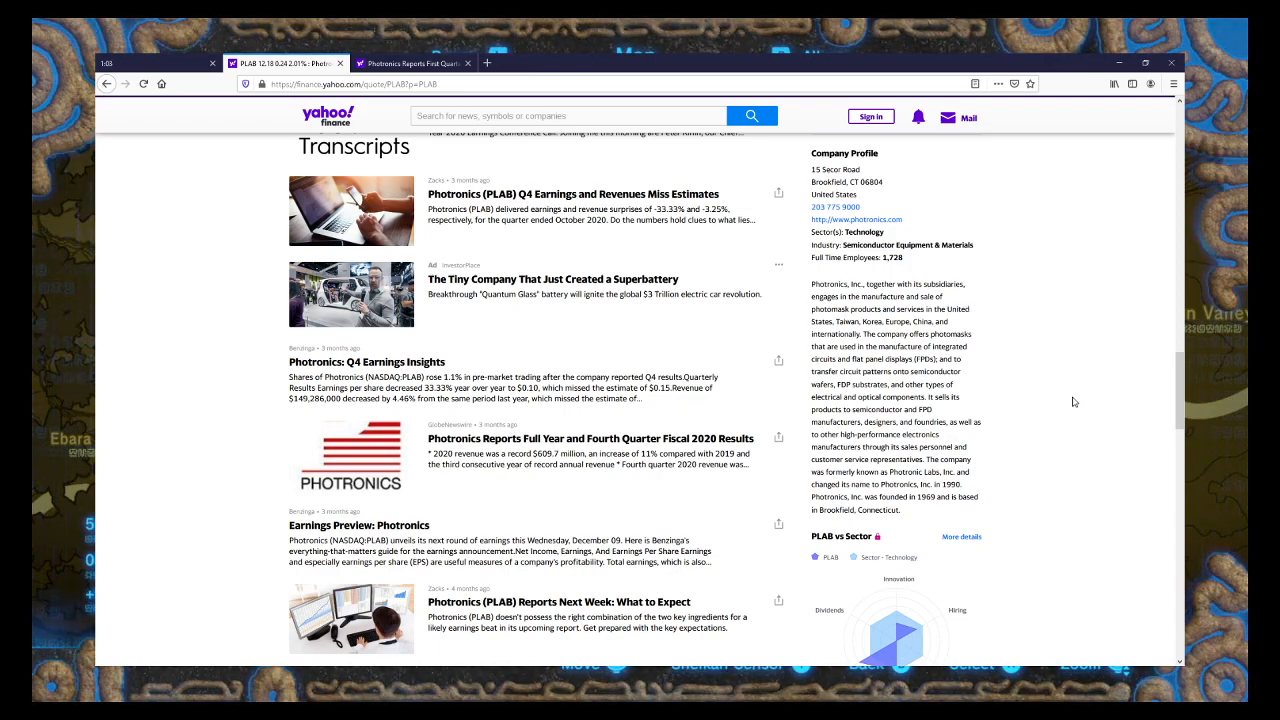
pyautogui.scroll(-3)
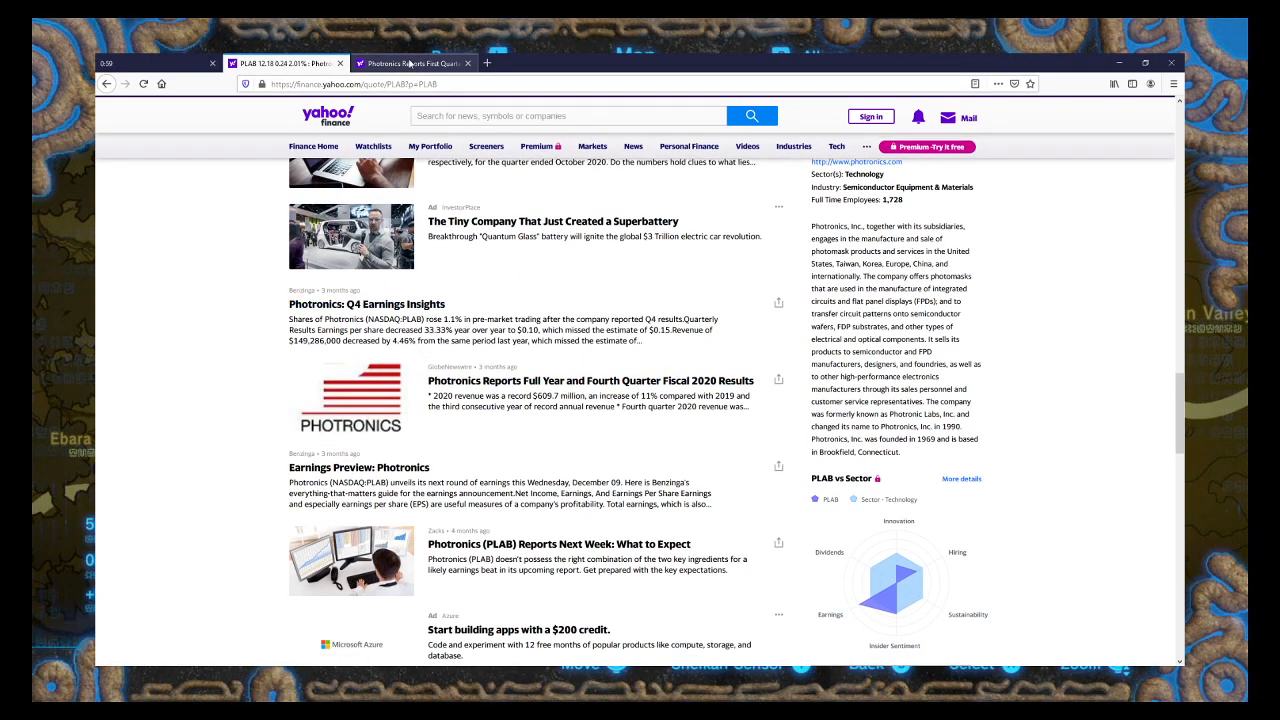
# - Read through the Q1 fiscal 2021 results article, then return to PLAB's older news headlines
pyautogui.click(581, 380)
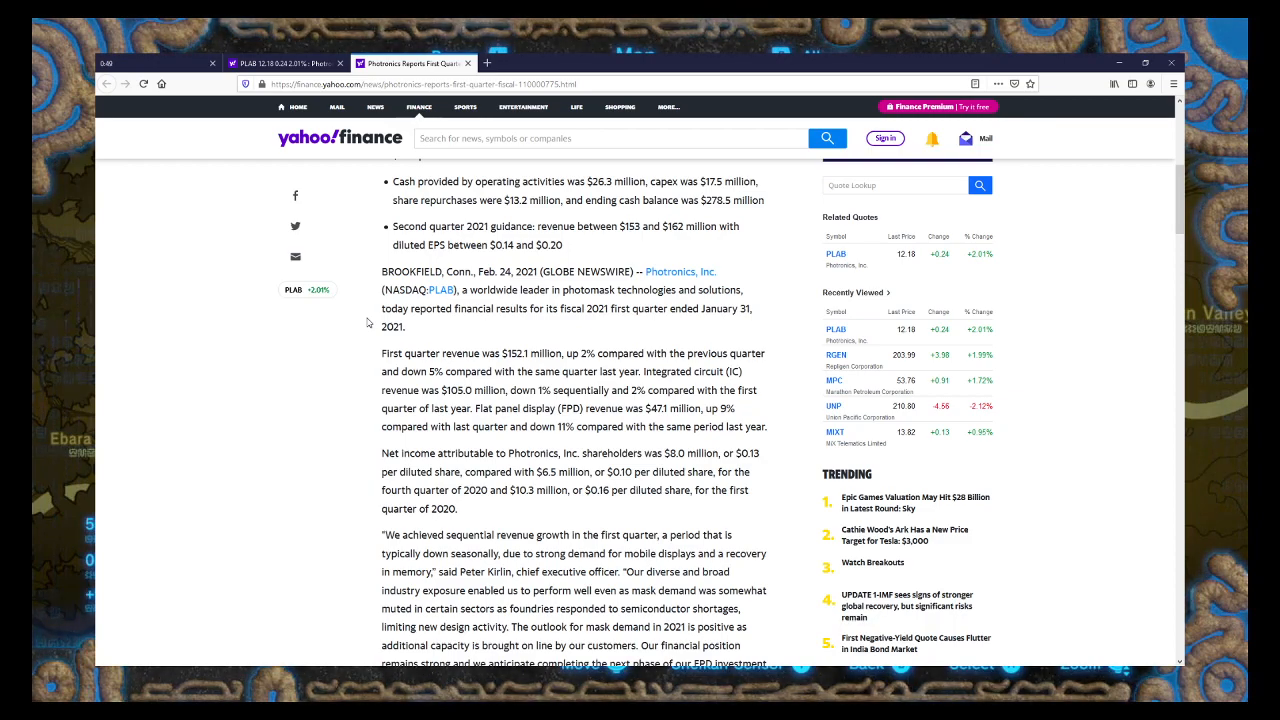
pyautogui.scroll(-3)
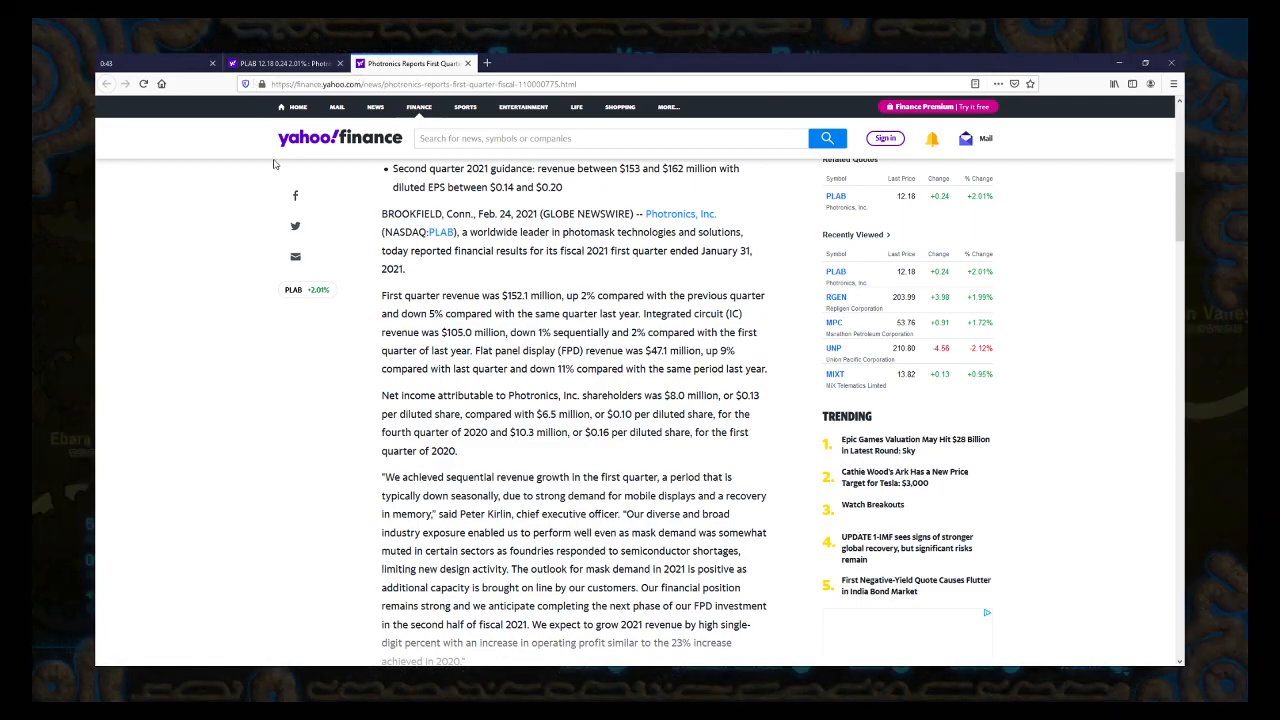
pyautogui.moveTo(356, 300)
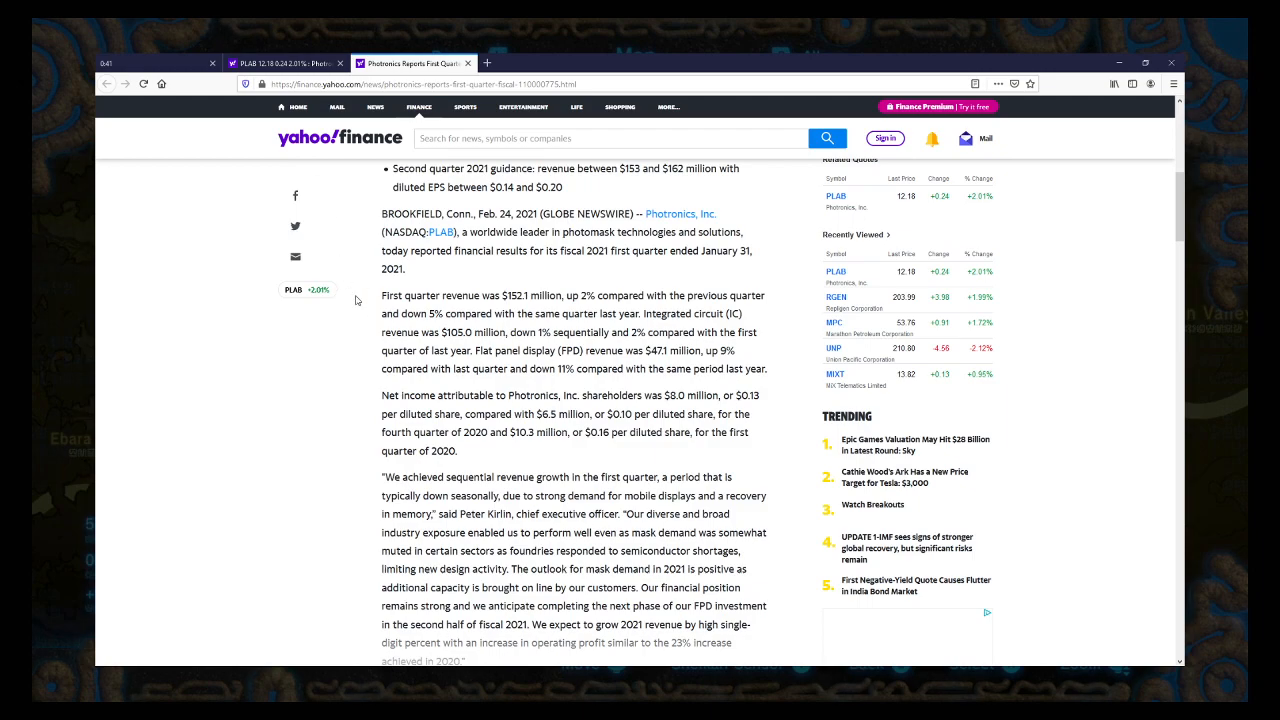
pyautogui.scroll(-3)
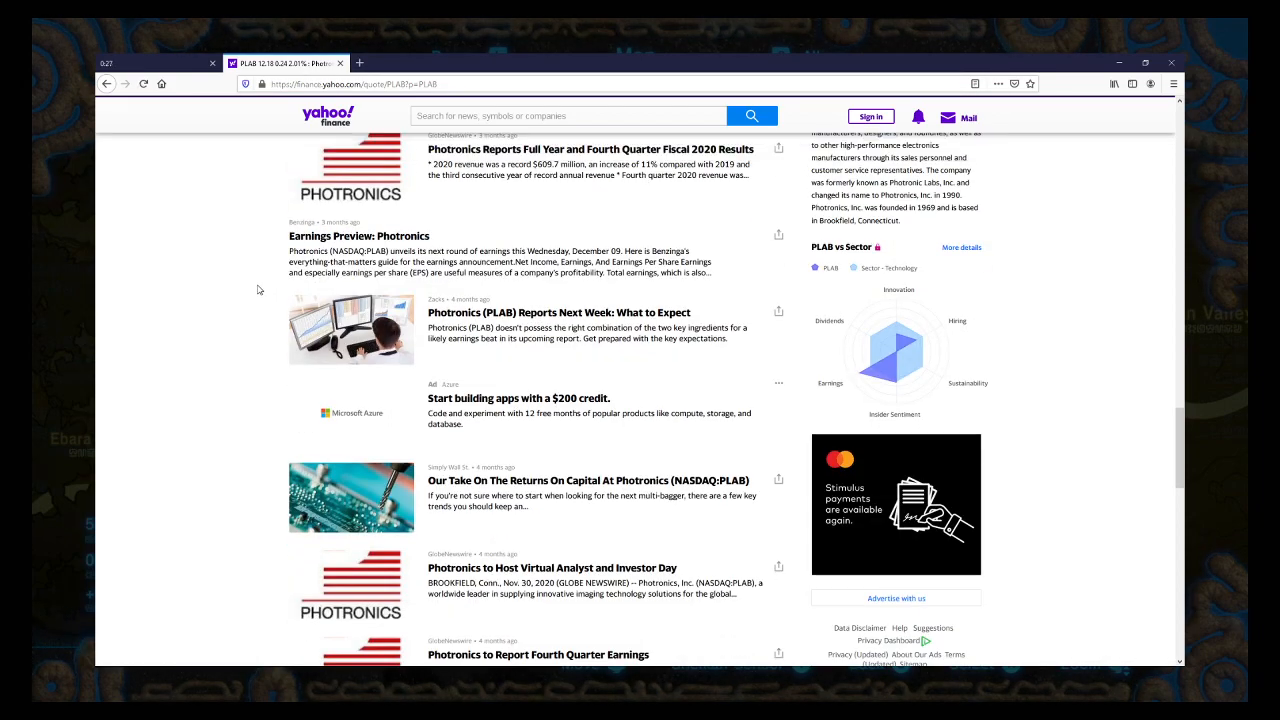
# - Scroll PLAB's page back to the quote summary with price chart and key statistics
pyautogui.scroll(-3)
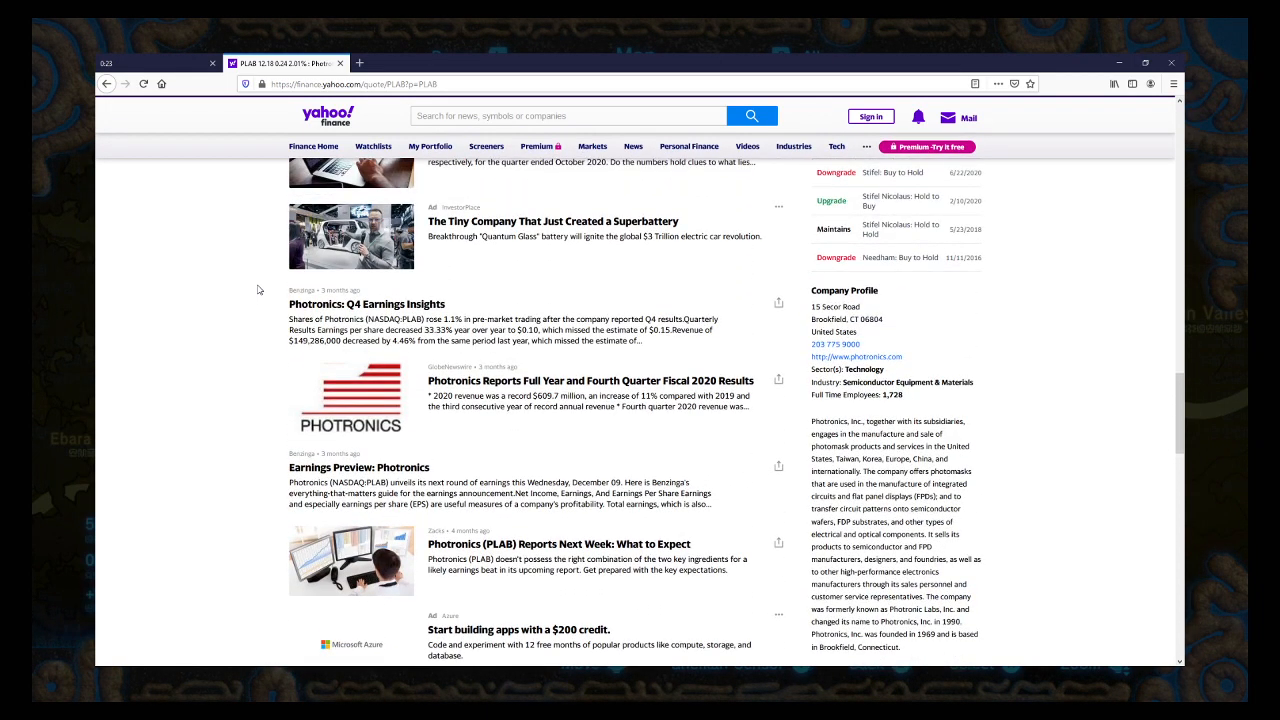
pyautogui.scroll(3)
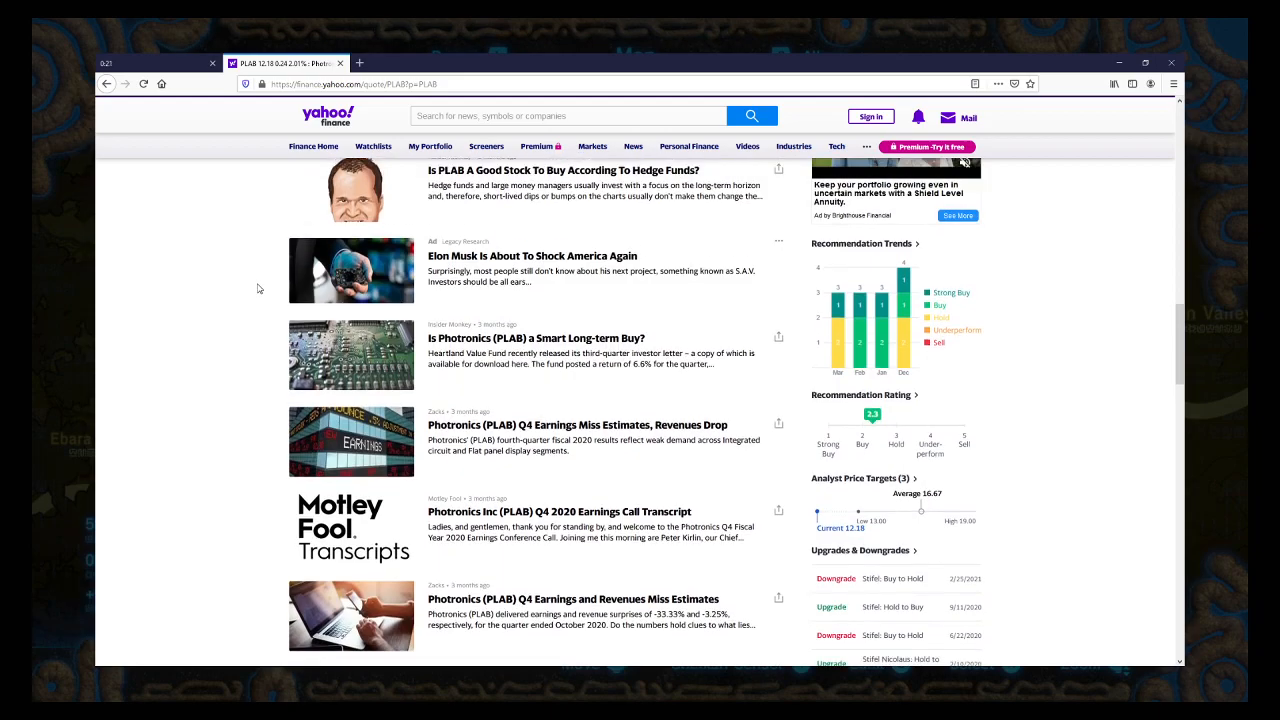
pyautogui.scroll(-3)
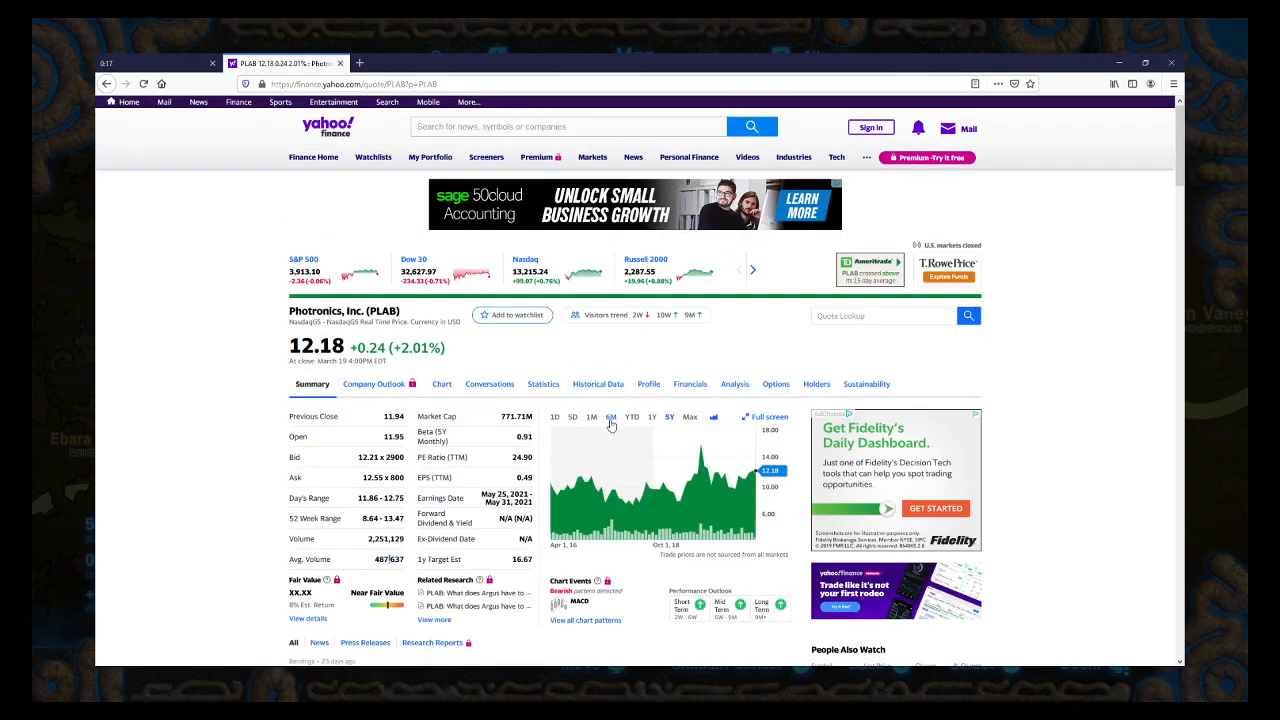
# - Cycle PLAB's Summary chart through the 1M, 5D, 1D, 1M, 6M and 1Y ranges
pyautogui.click(591, 417)
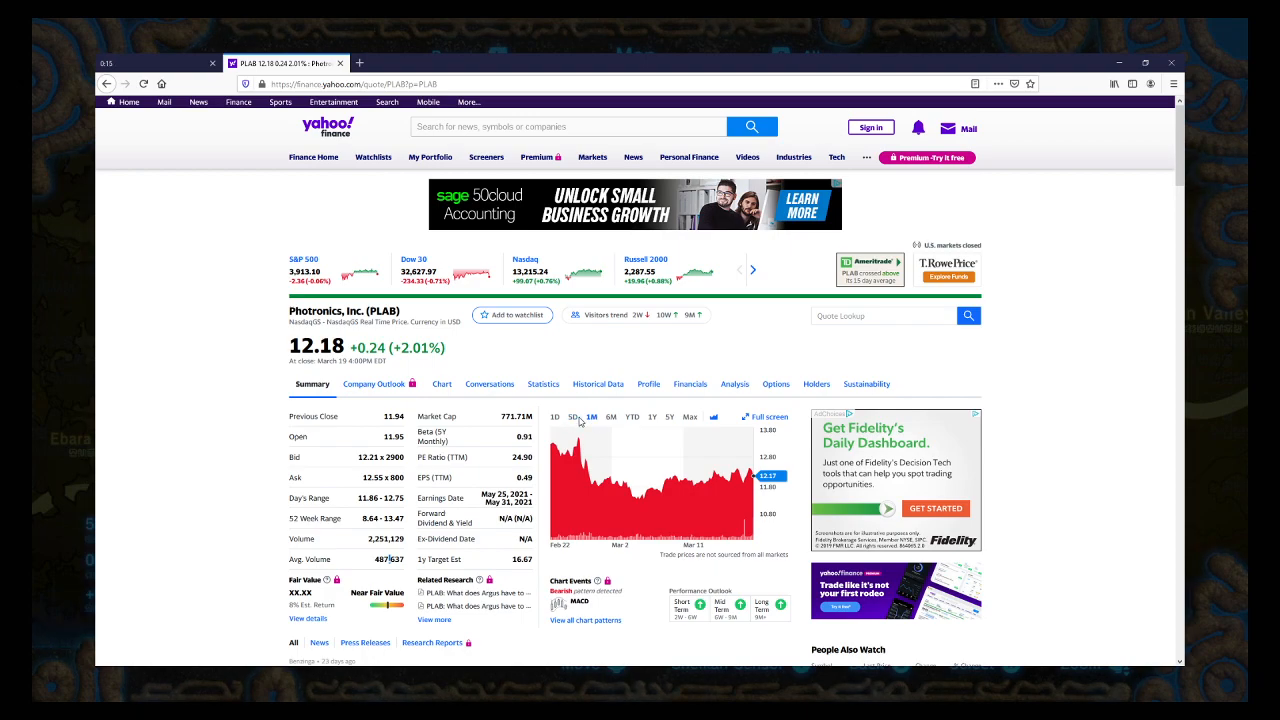
pyautogui.click(570, 417)
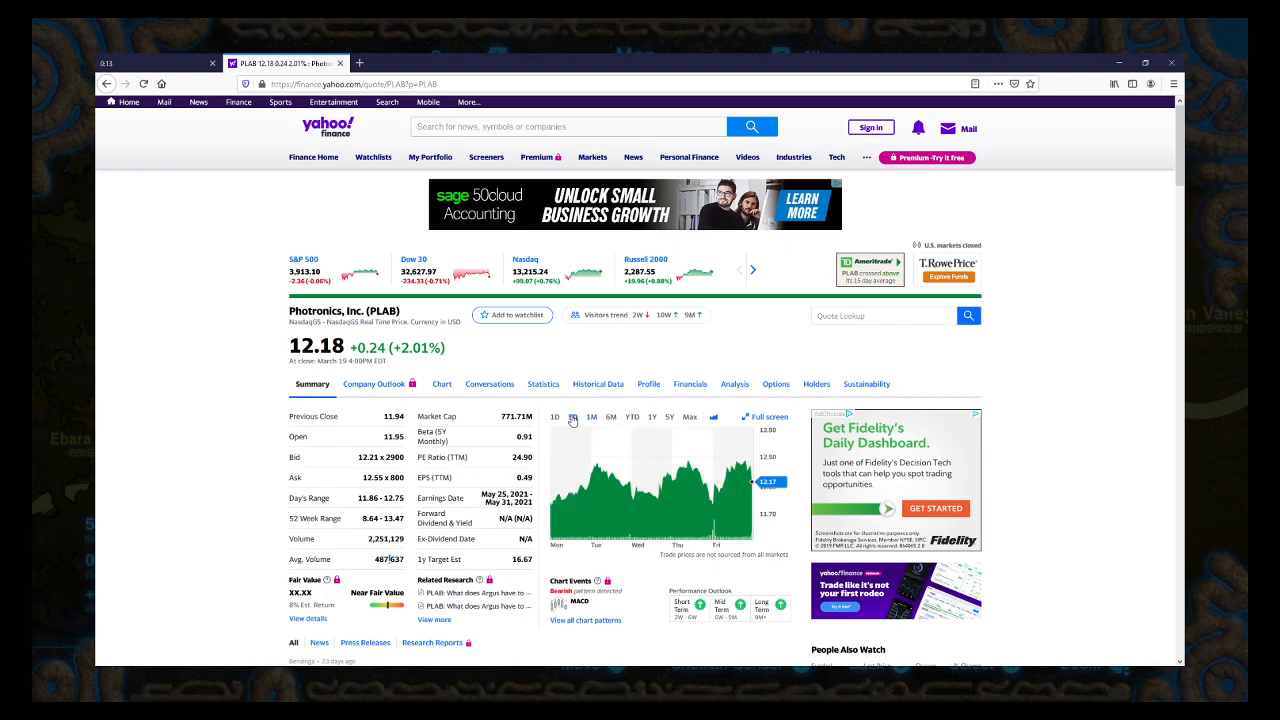
pyautogui.click(572, 416)
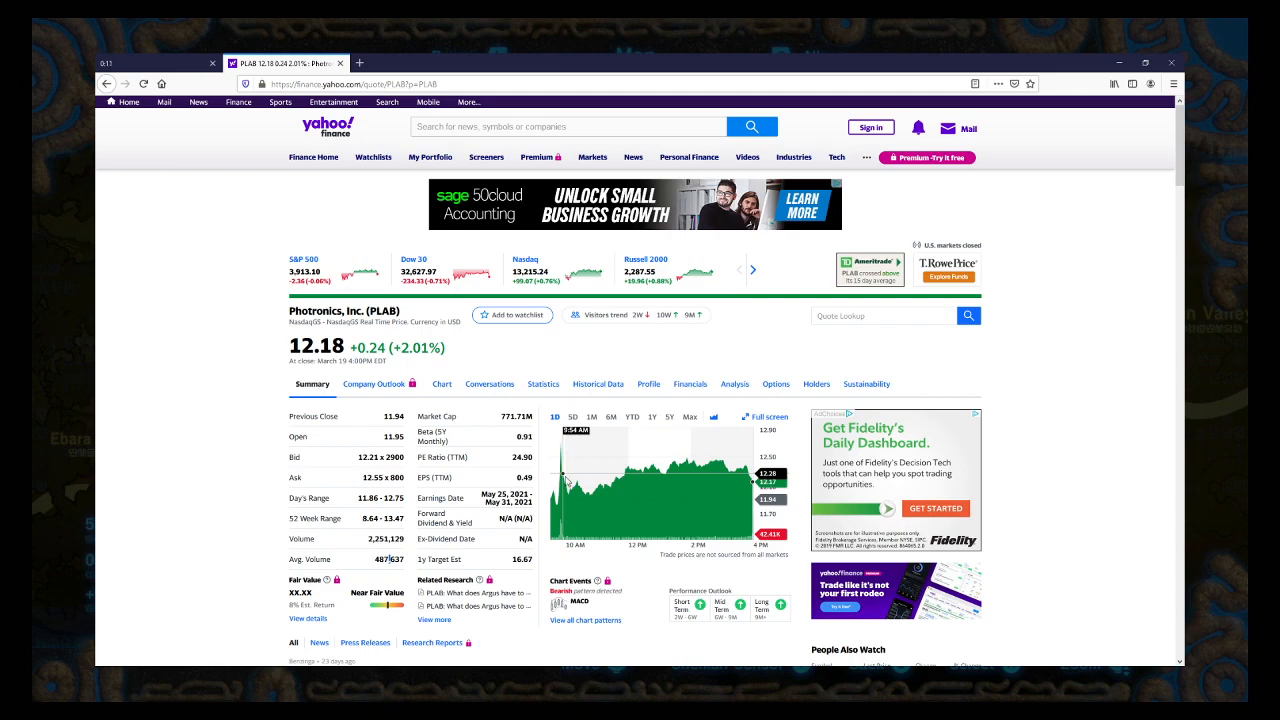
pyautogui.moveTo(561, 509)
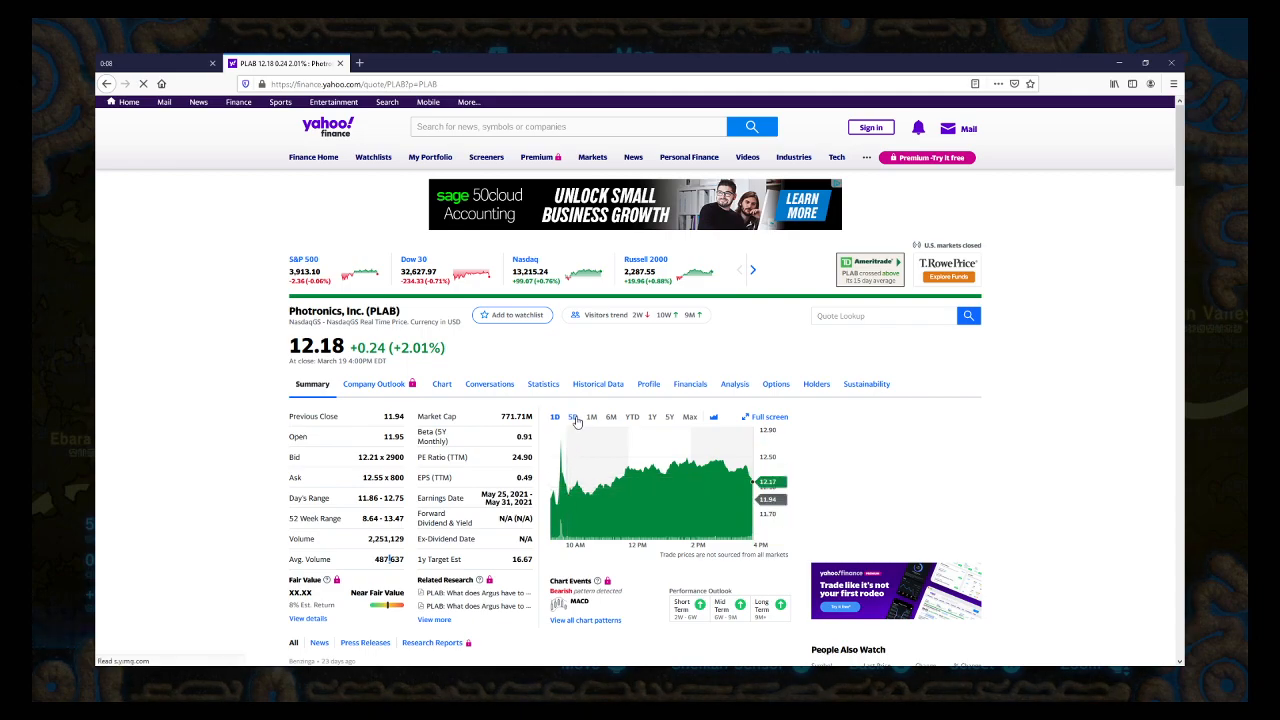
pyautogui.click(591, 417)
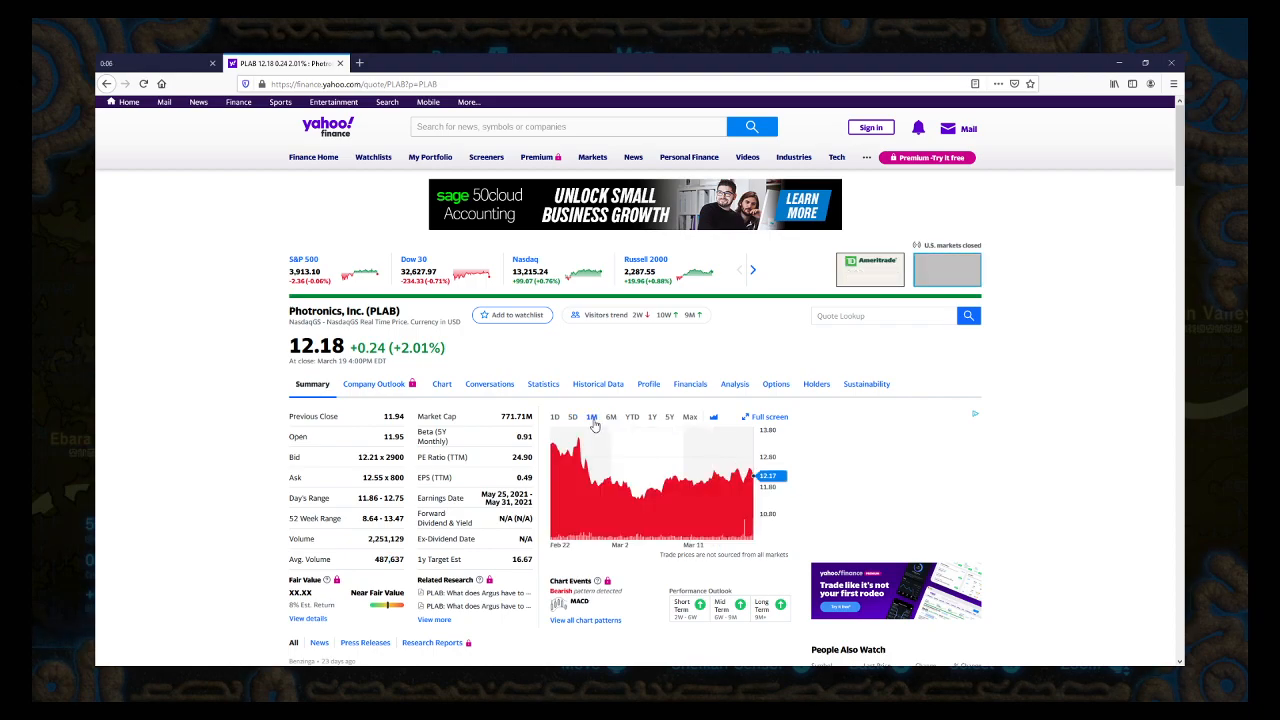
pyautogui.click(611, 416)
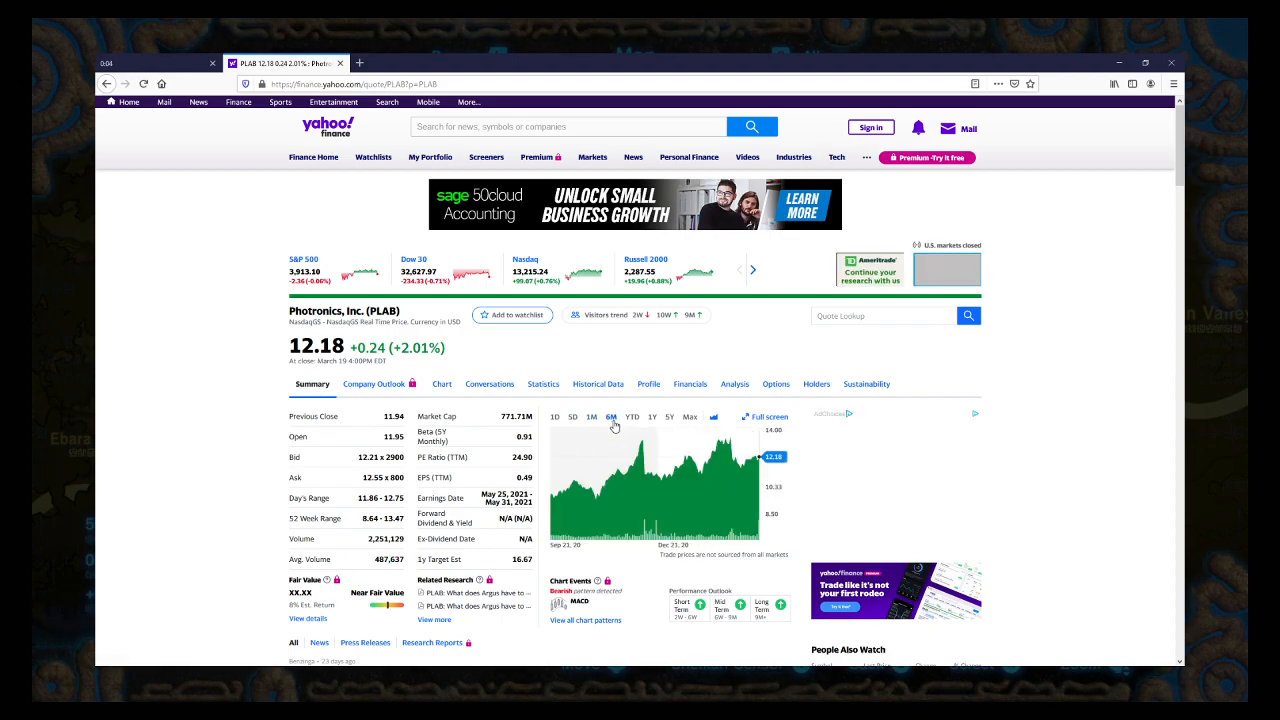
pyautogui.click(651, 416)
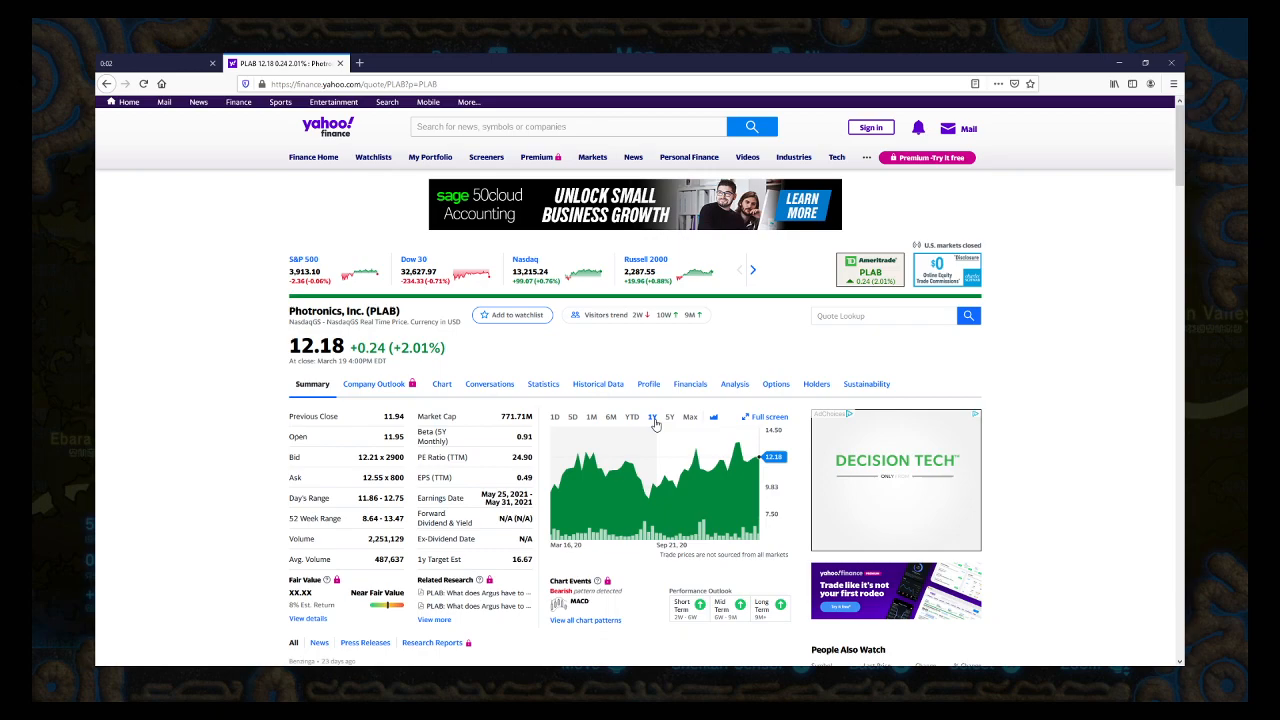
pyautogui.click(670, 416)
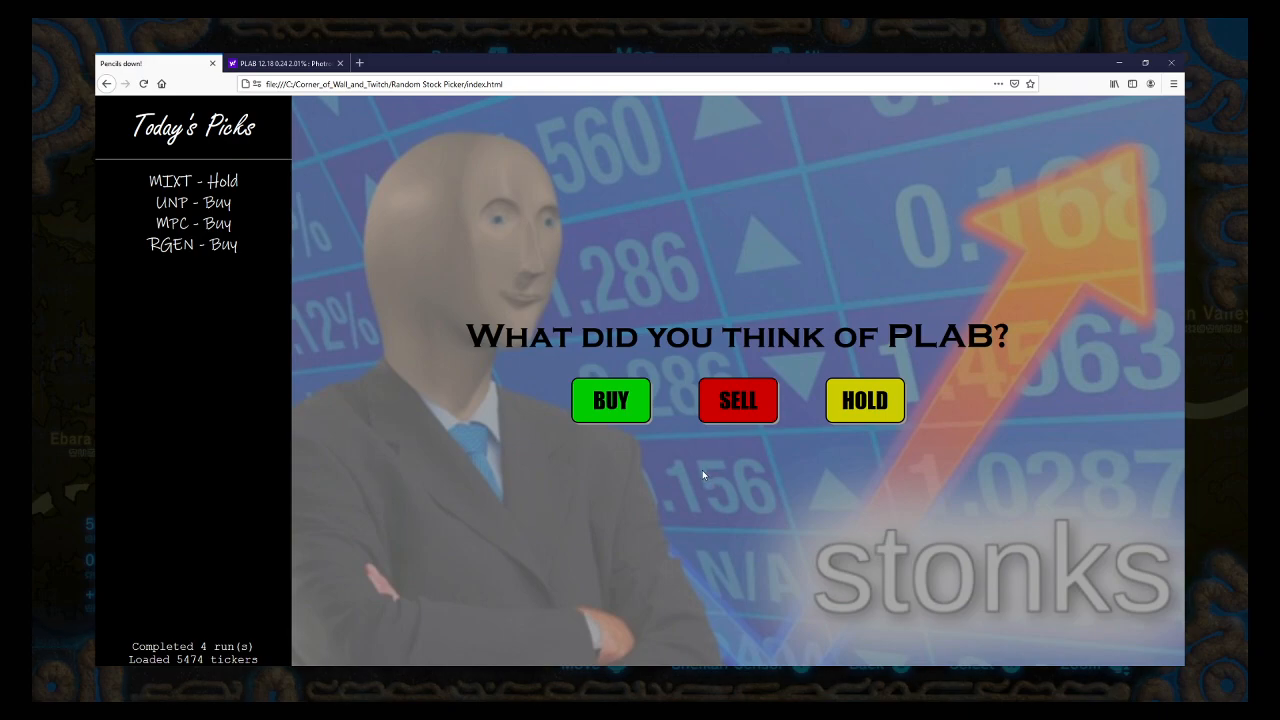
pyautogui.moveTo(700, 473)
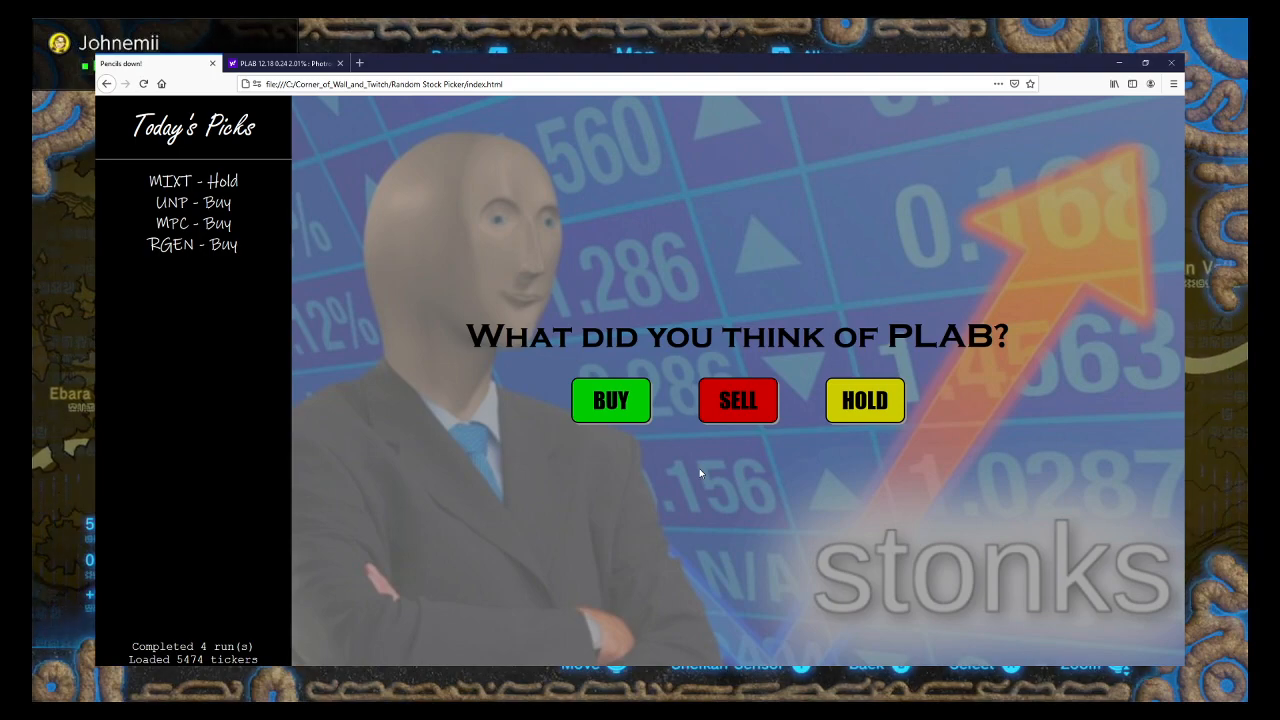
pyautogui.moveTo(676, 506)
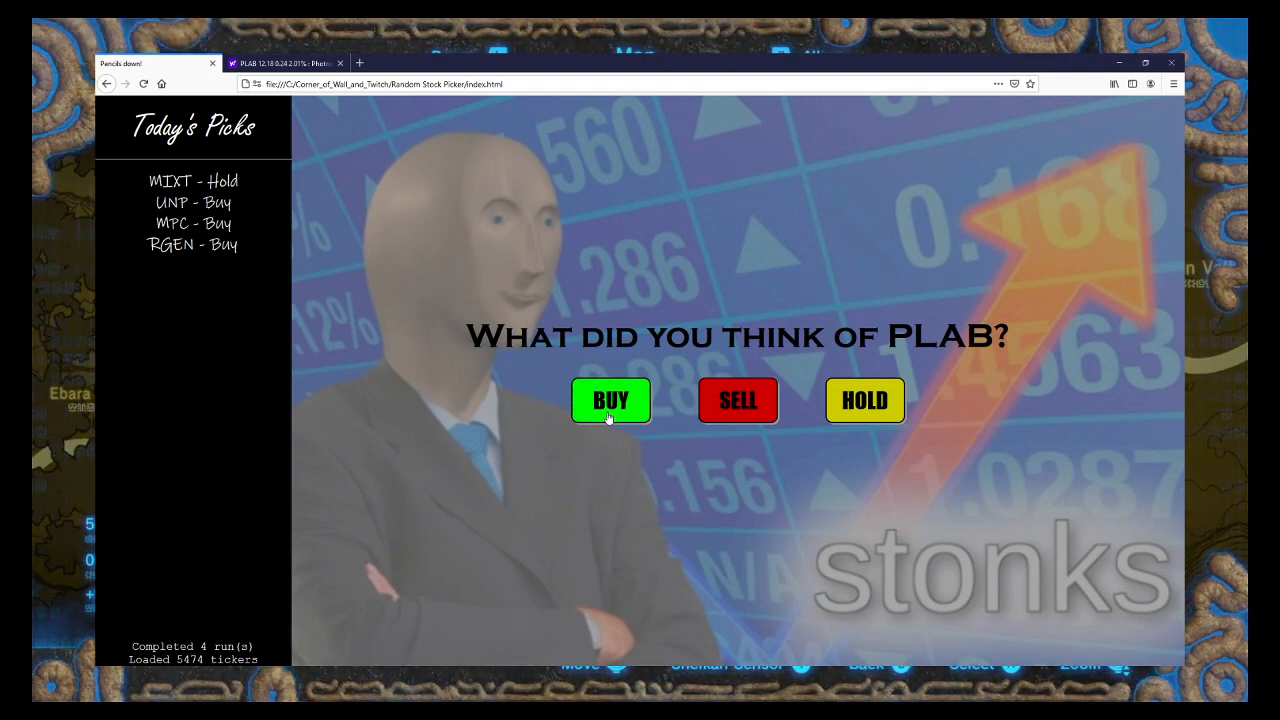
pyautogui.moveTo(748, 420)
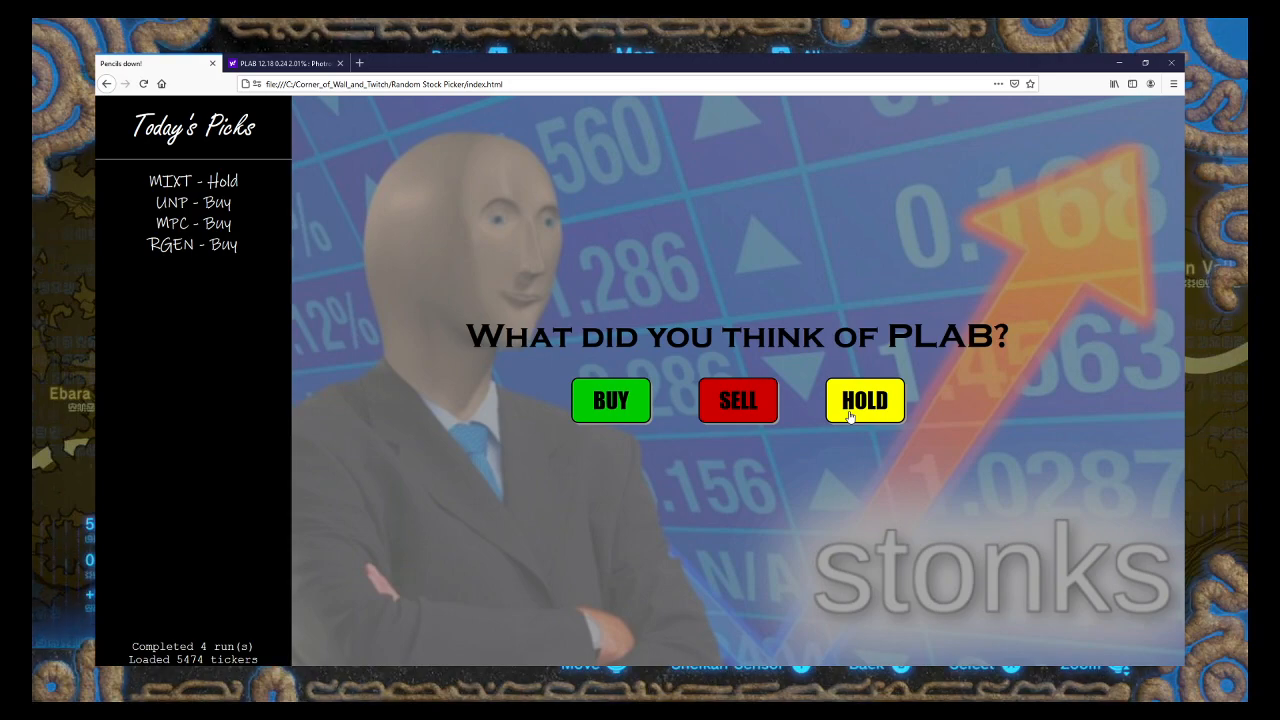
pyautogui.moveTo(720, 420)
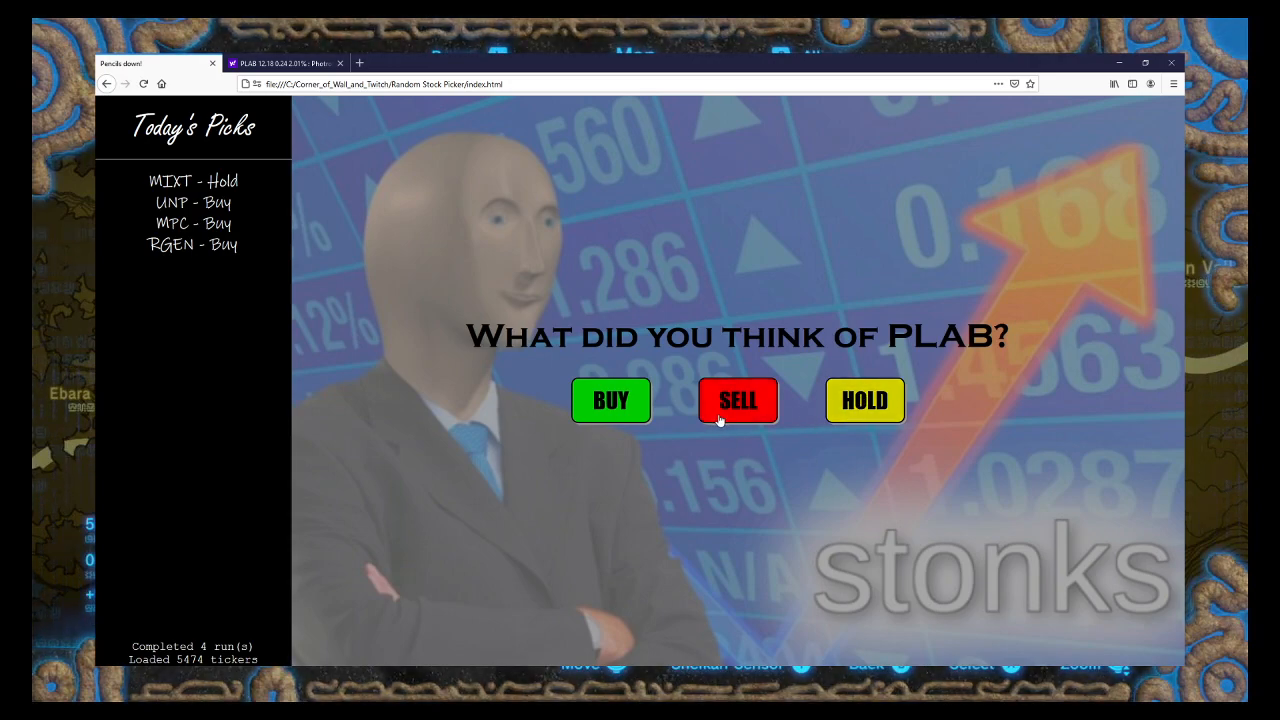
pyautogui.moveTo(873, 422)
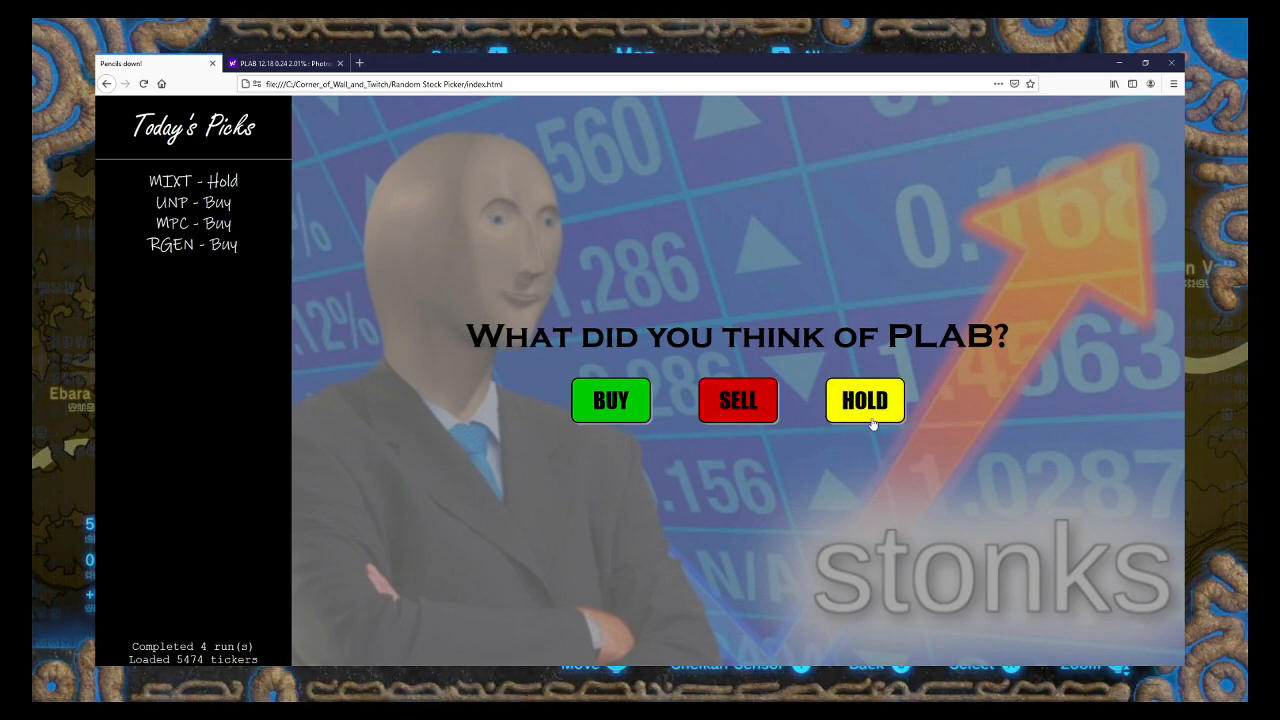
pyautogui.moveTo(862, 428)
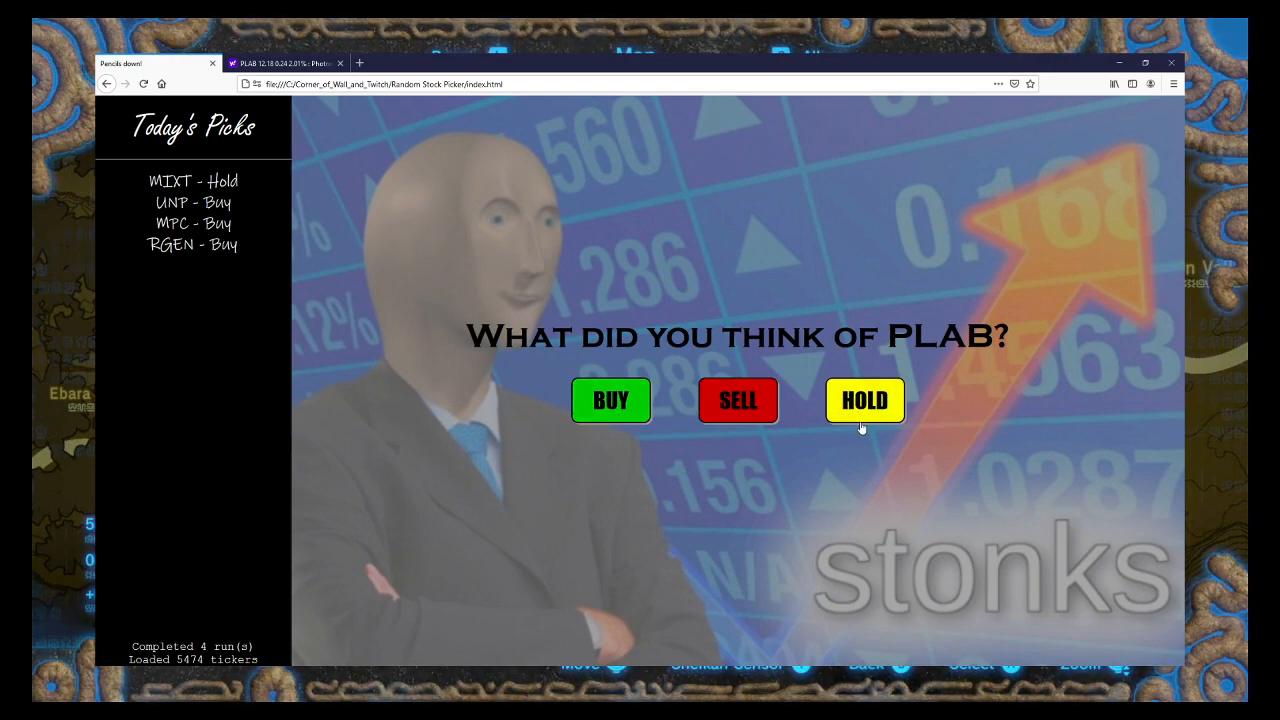
pyautogui.moveTo(866, 462)
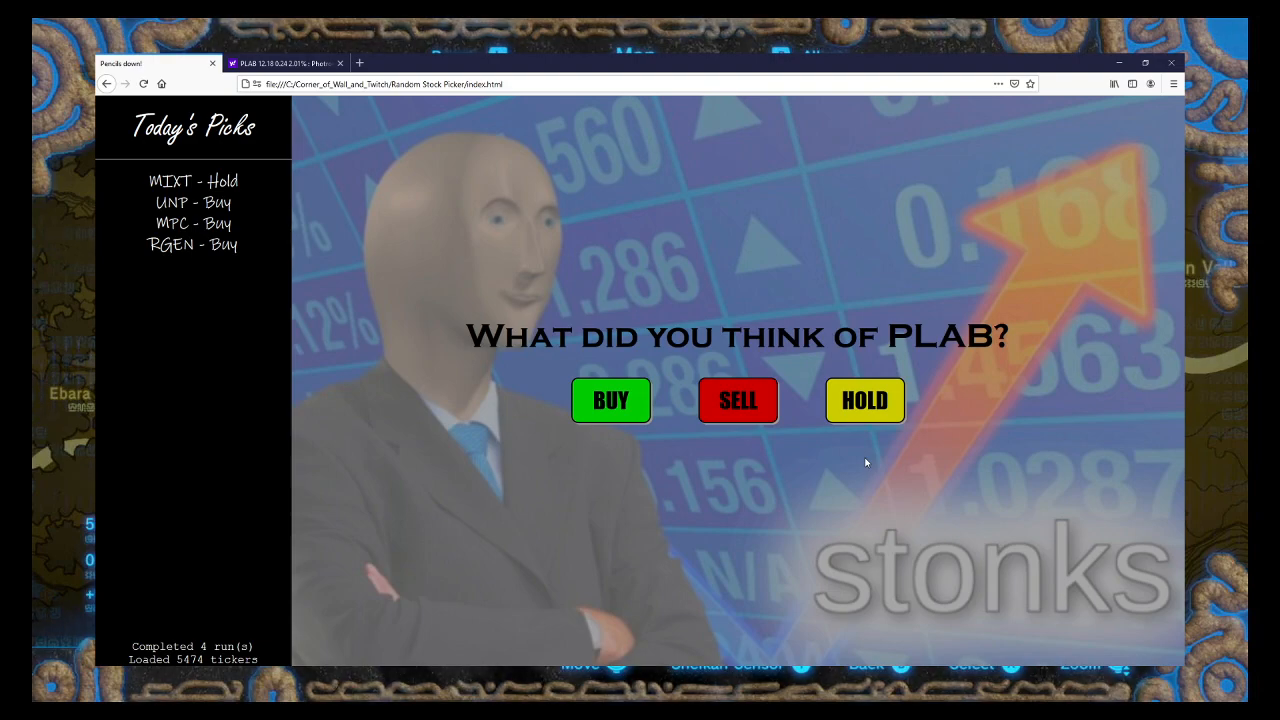
pyautogui.moveTo(859, 431)
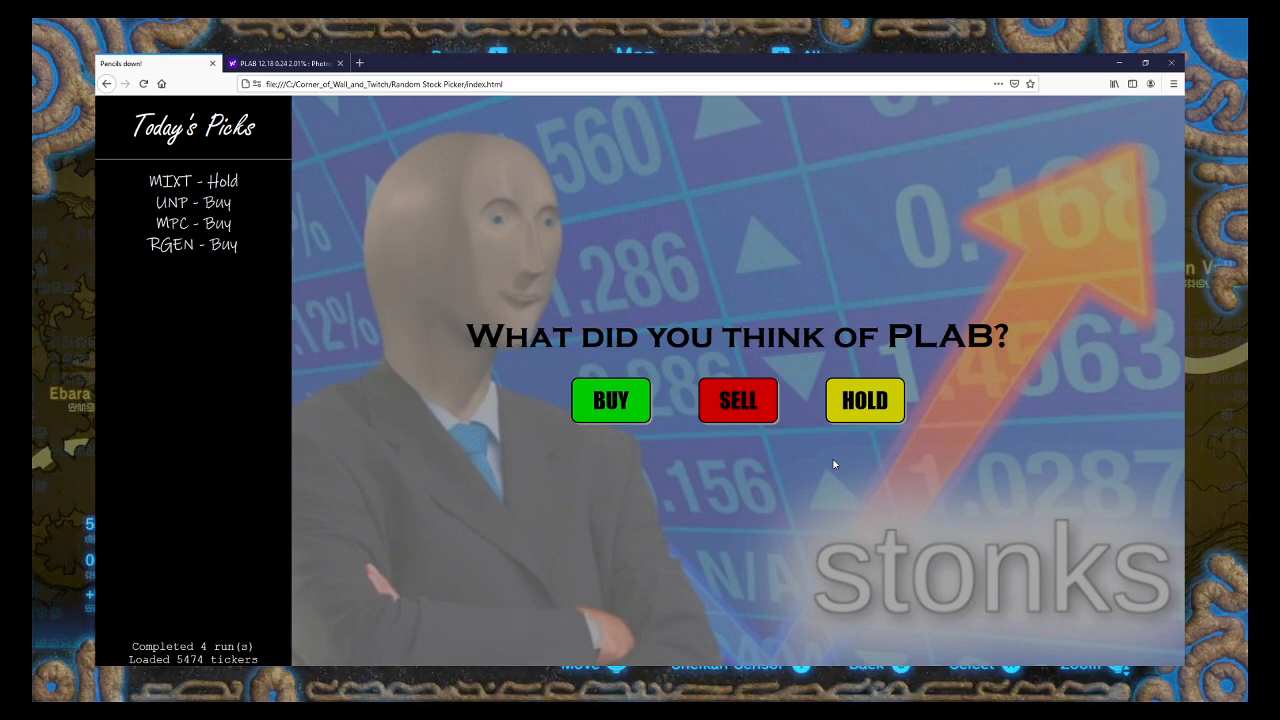
pyautogui.moveTo(766, 432)
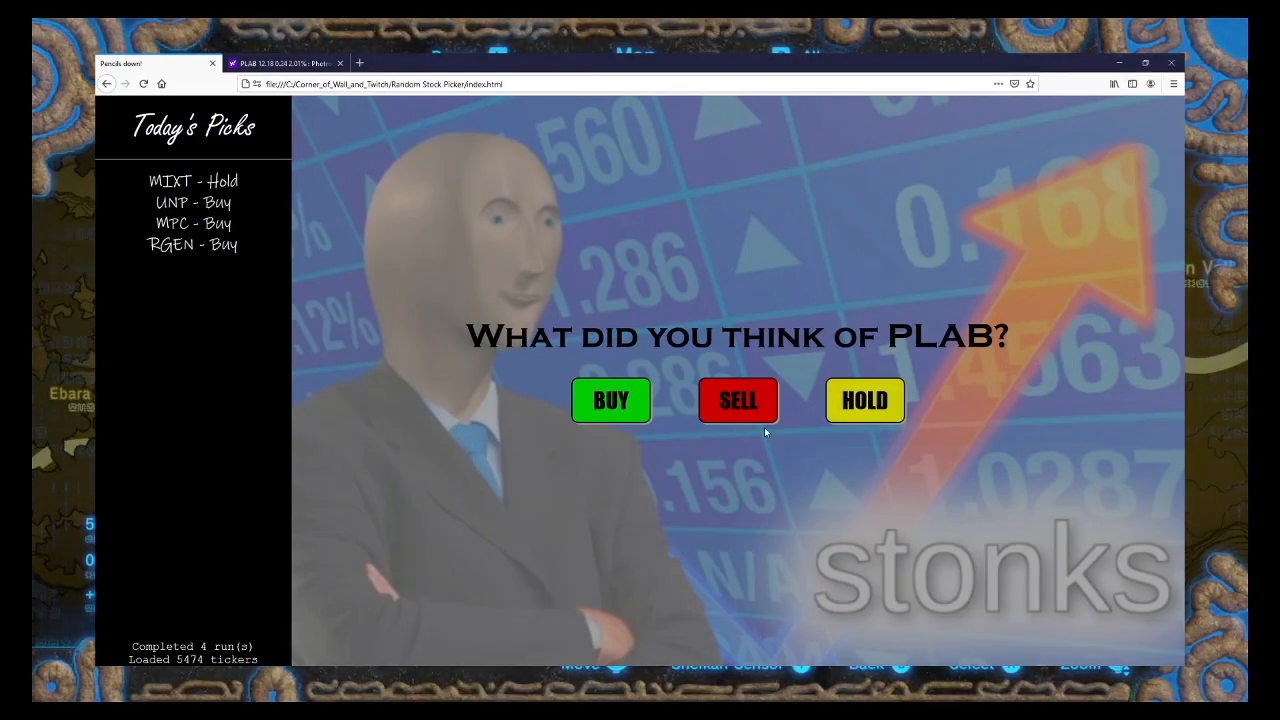
pyautogui.moveTo(737, 420)
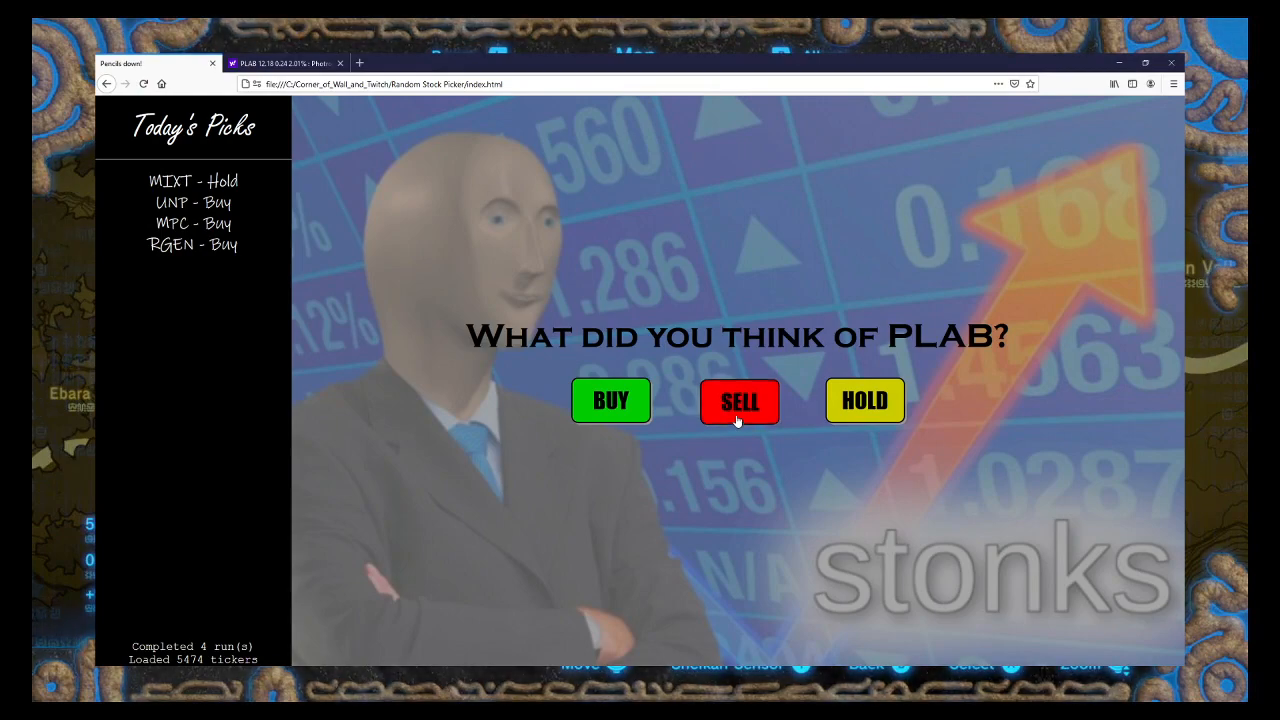
# - Give PLAB a SELL verdict, making it the fifth run in Today's Picks
pyautogui.click(739, 401)
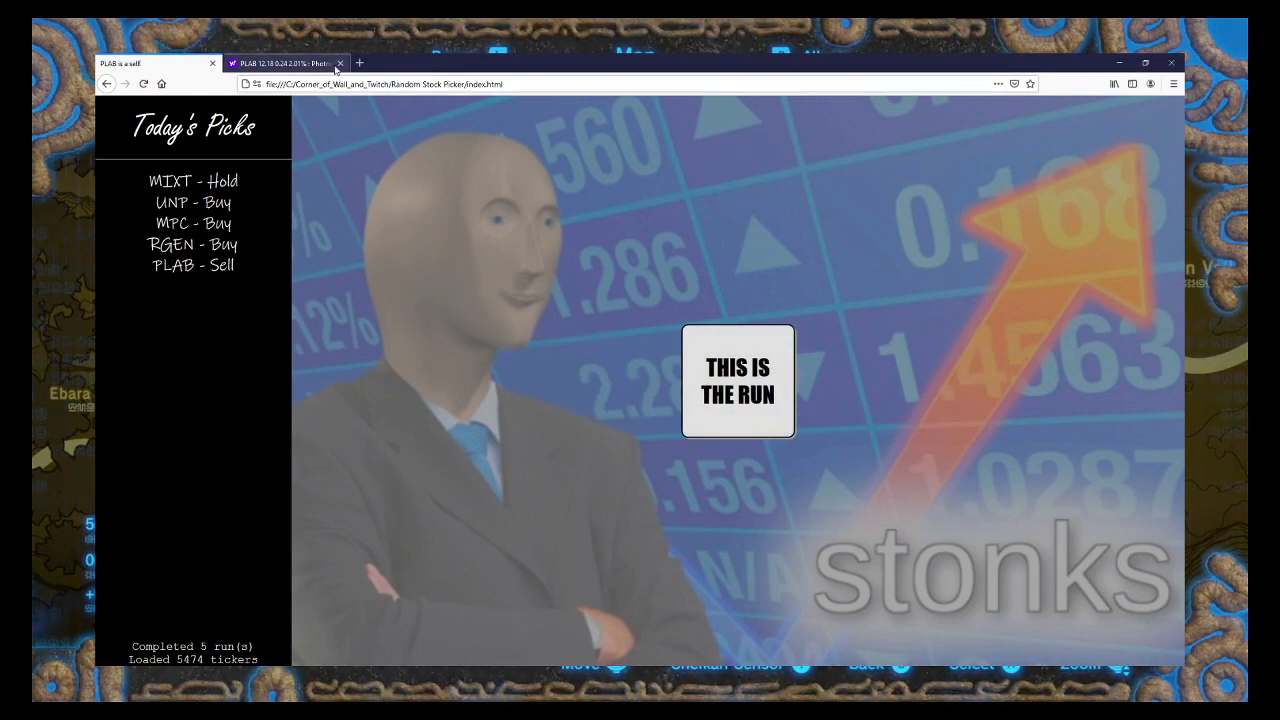